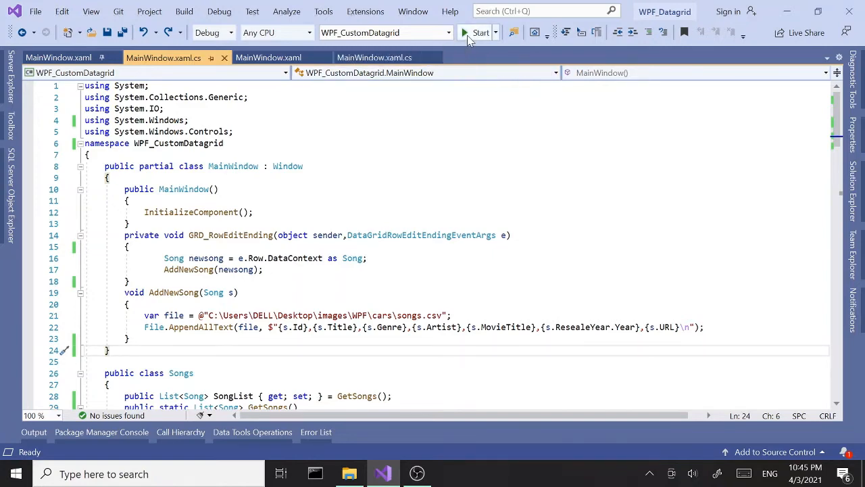
Run the app and retitle the Unforgiven row to 'Unforgivens updated', committing by selecting November Rain.
click(479, 32)
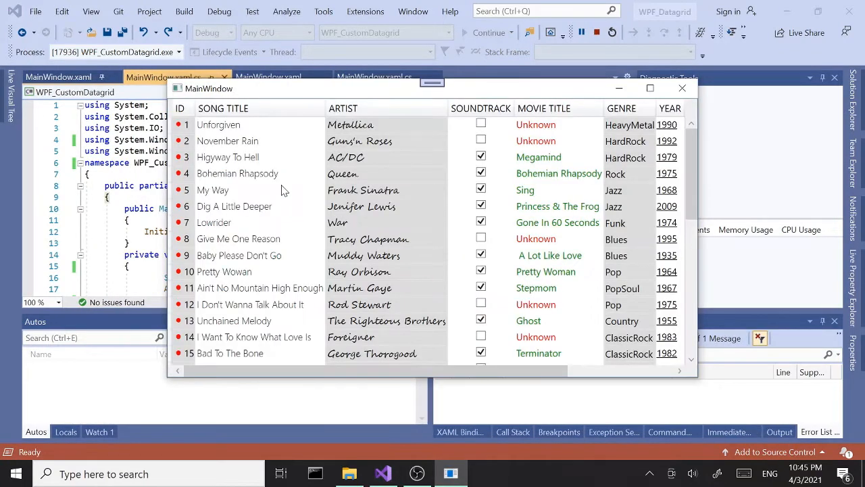
click(219, 125)
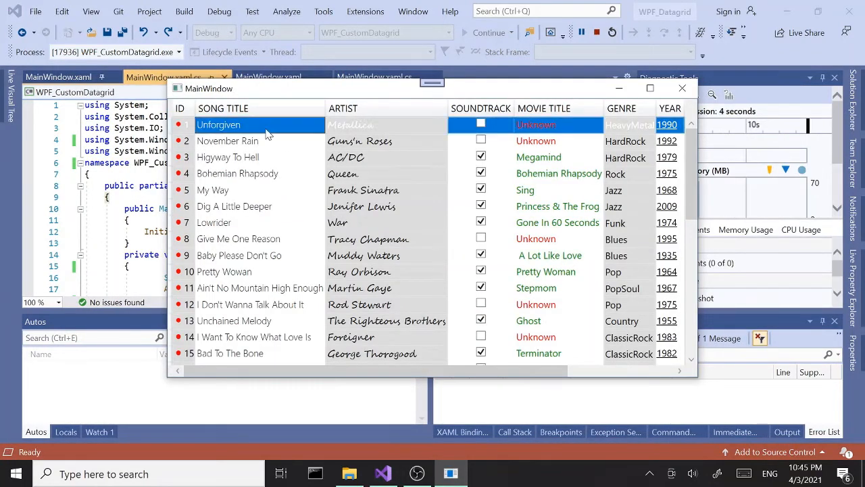
click(227, 140)
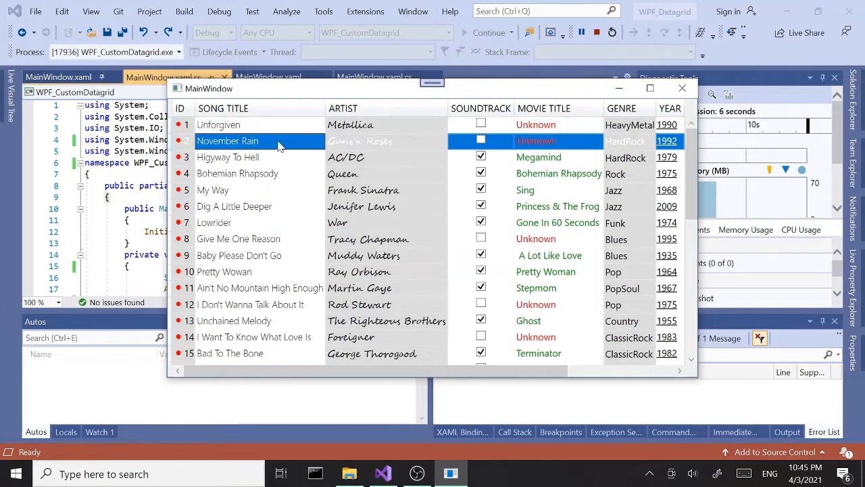
click(219, 124)
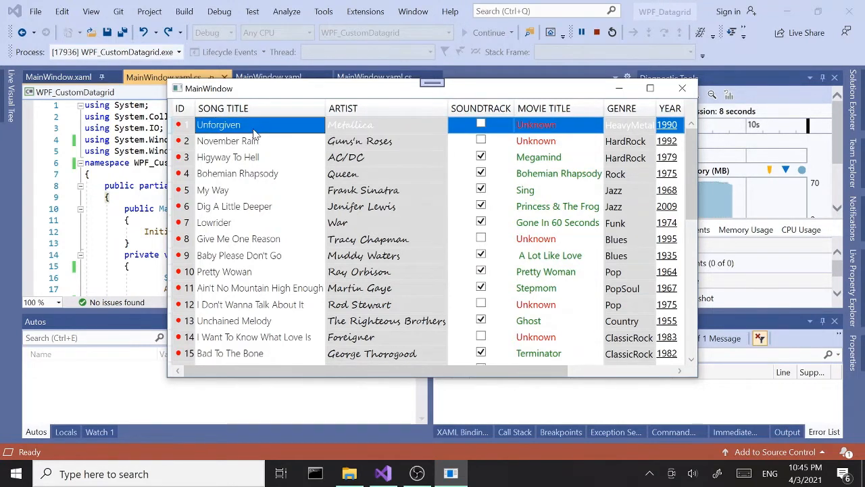
double_click(230, 124)
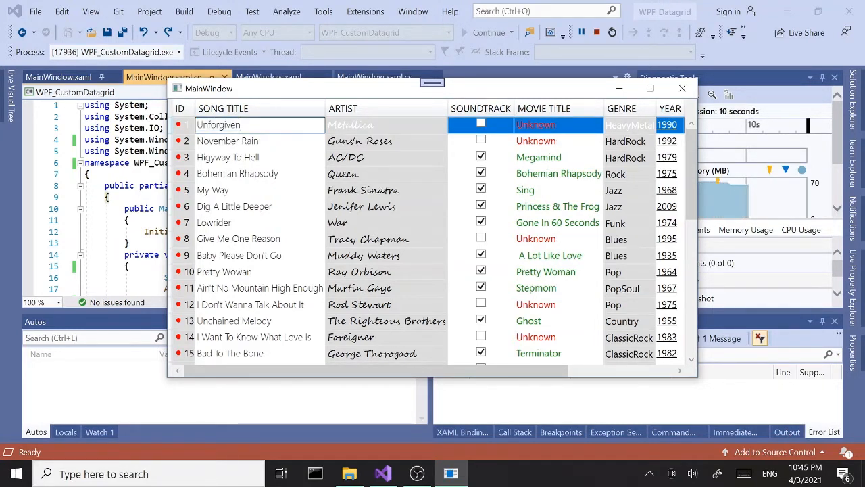
text(s up)
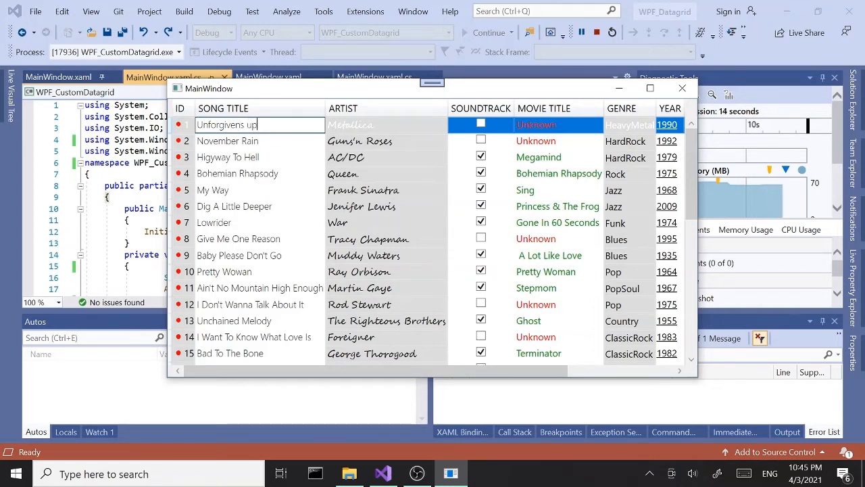
click(227, 141)
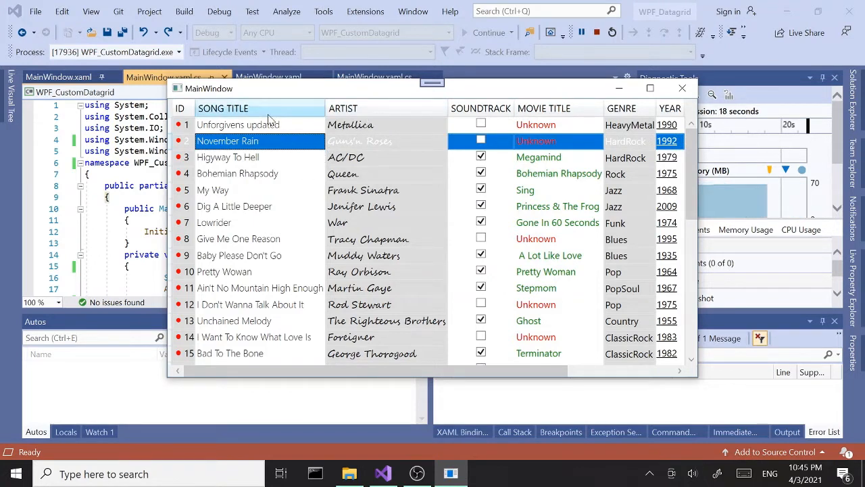
Re-enter and commit the updated row via its Metallica artist cell, then close the running app.
click(238, 124)
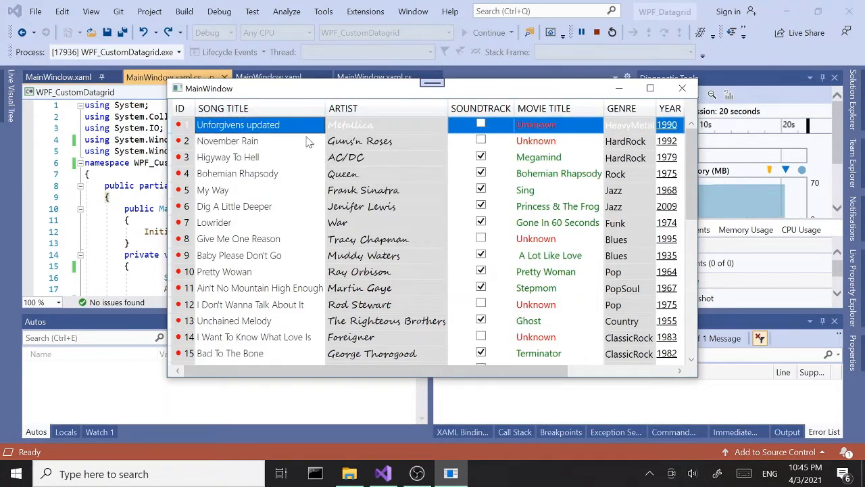
double_click(238, 125)
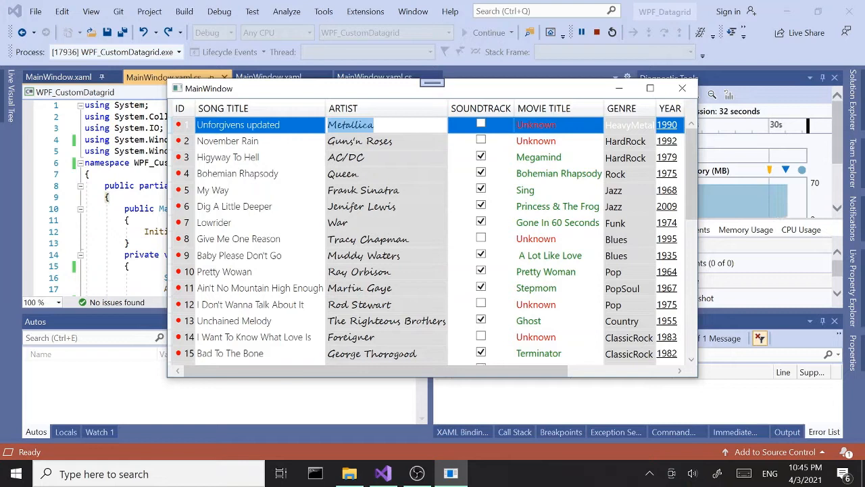
click(558, 125)
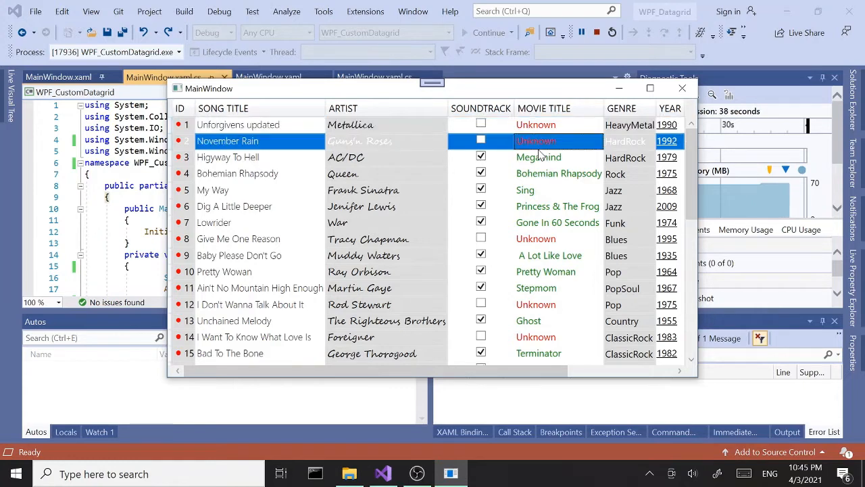
mouse_move(681, 87)
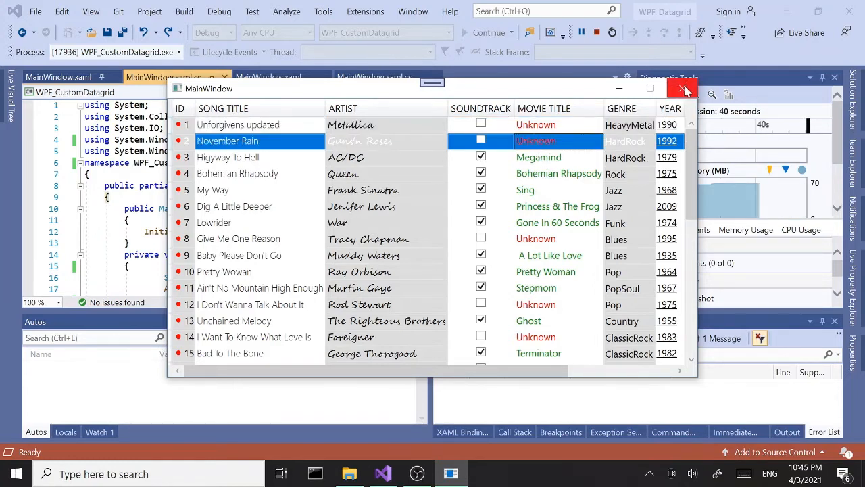
click(684, 88)
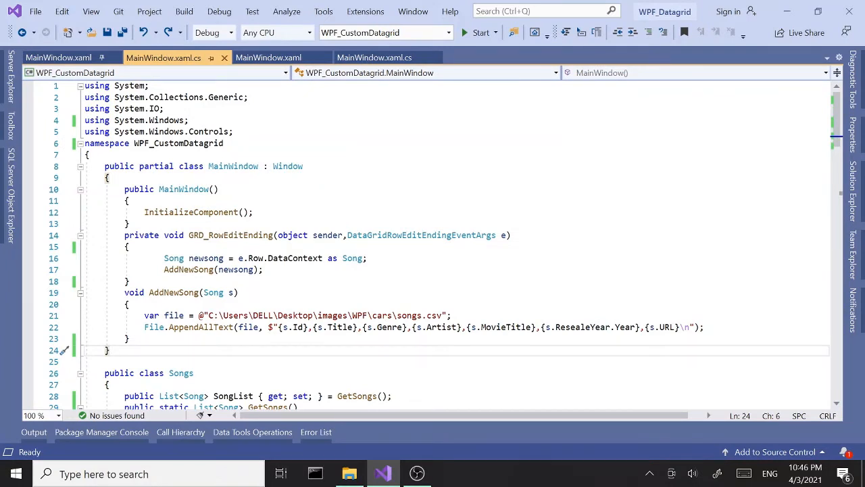
Declare an empty 'void UpdateSong()' method right after the GRD_RowEditEnding handler.
click(230, 235)
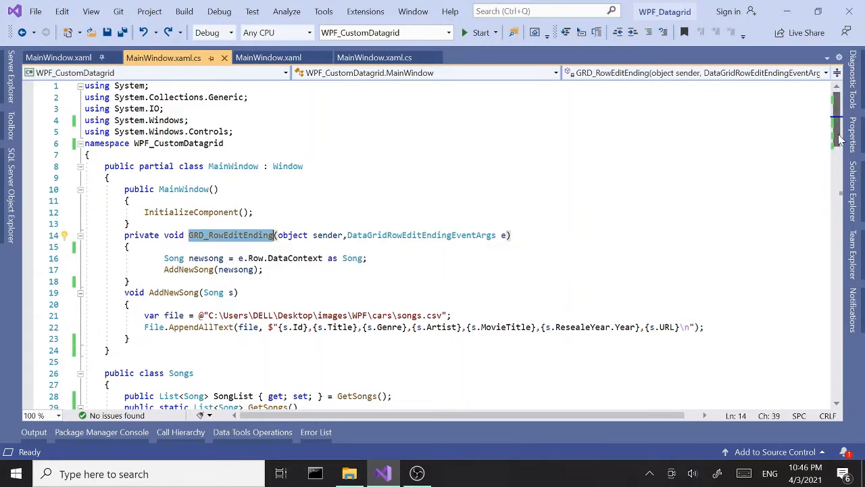
scroll(down, 3)
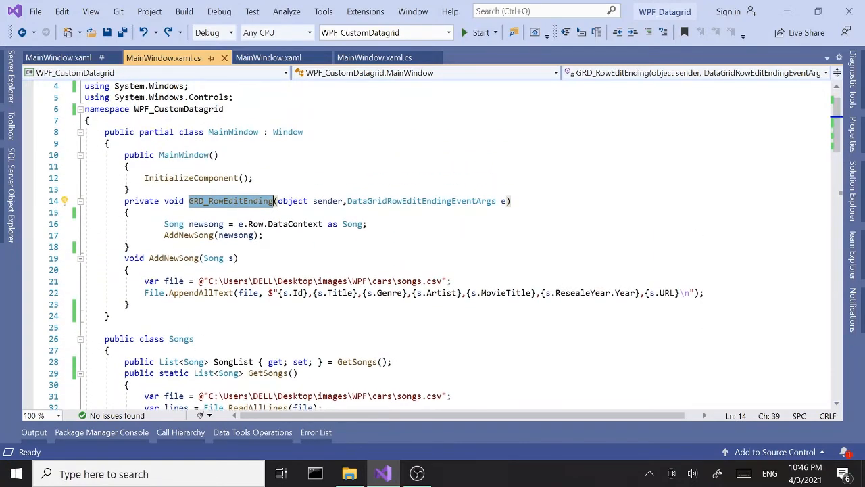
click(129, 246)
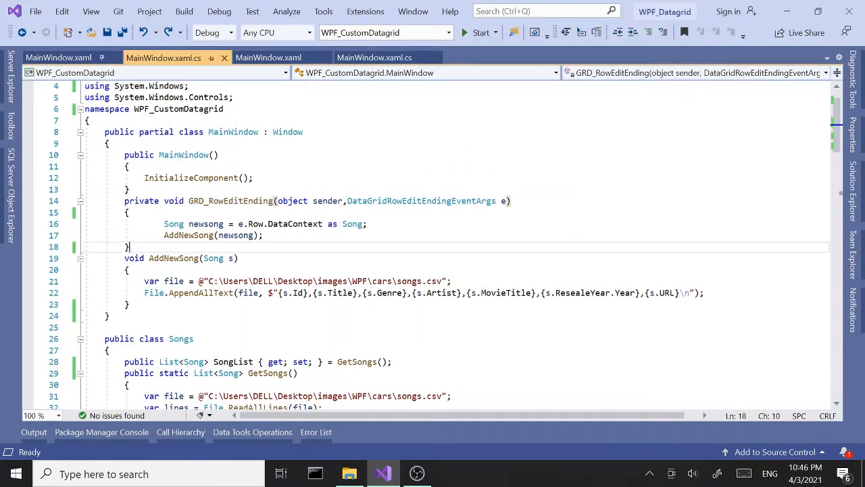
key(enter)
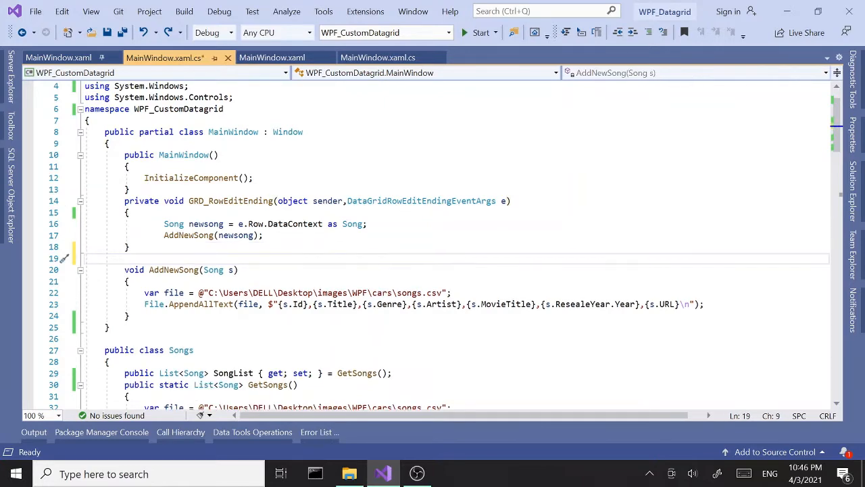
text(void)
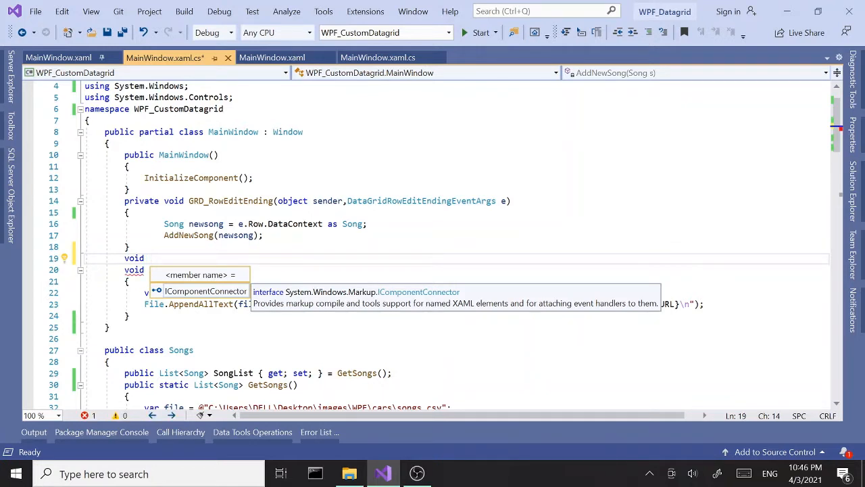
text(Upda)
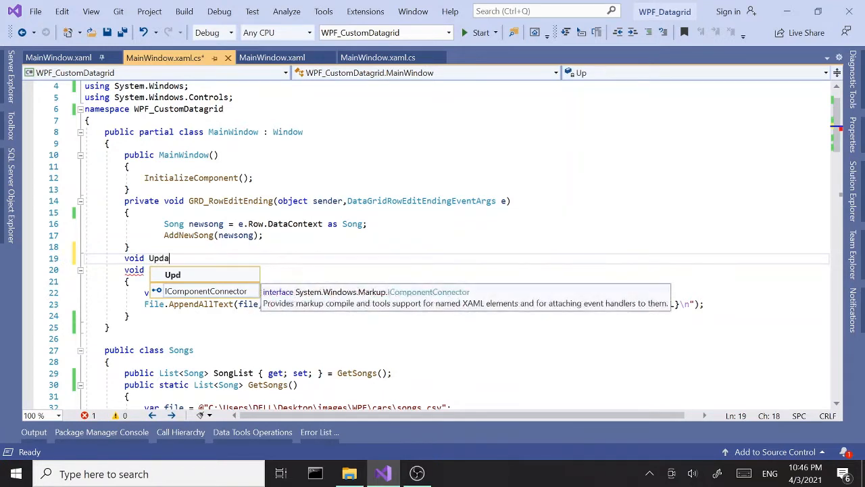
text(teSong()
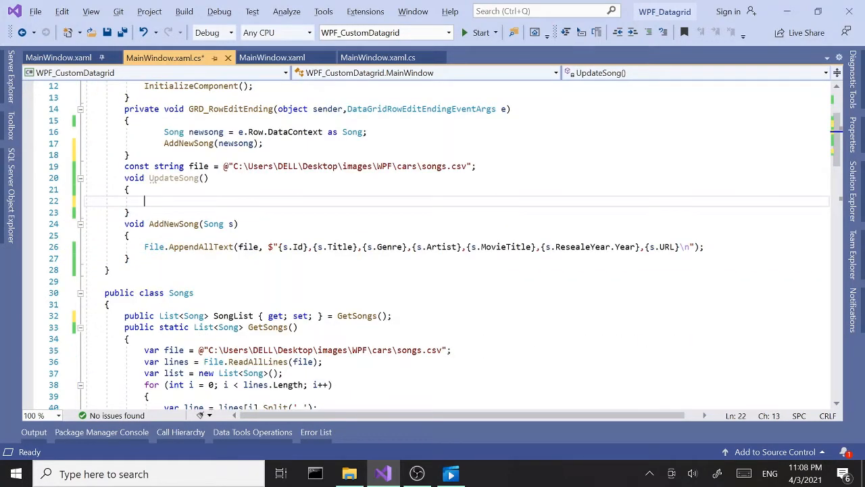
Write 'var list = Songs.SongList;' inside UpdateSong.
text(var)
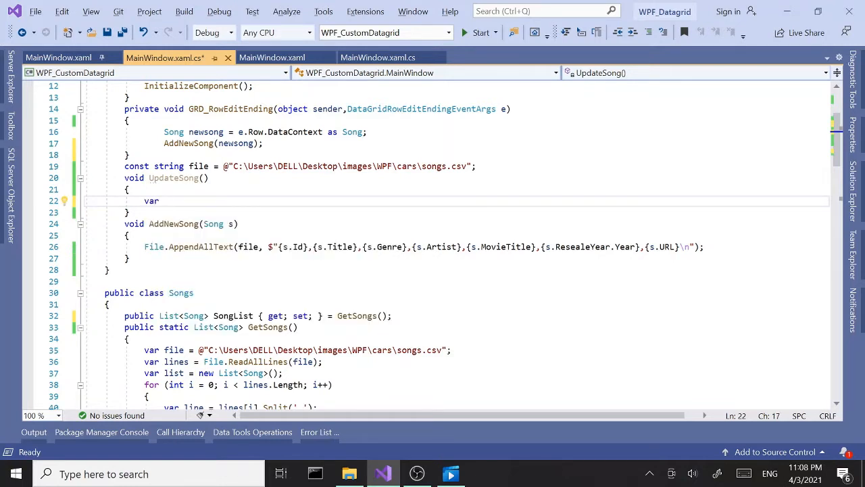
text(list)
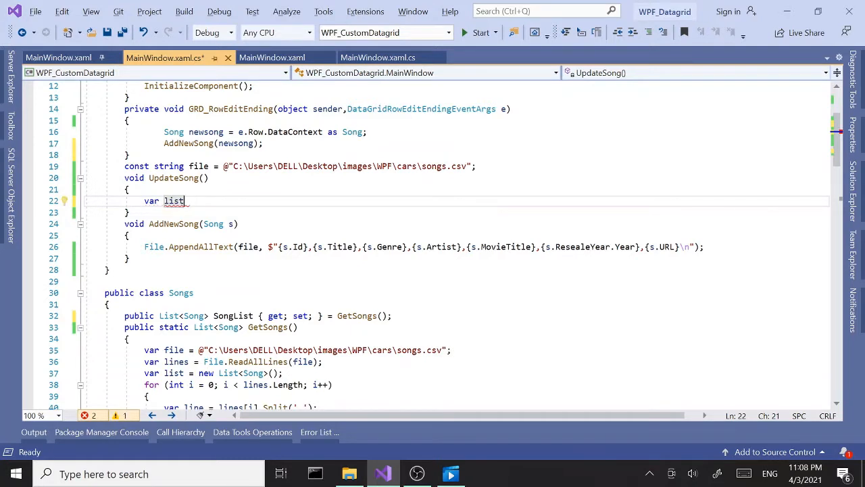
text(=son)
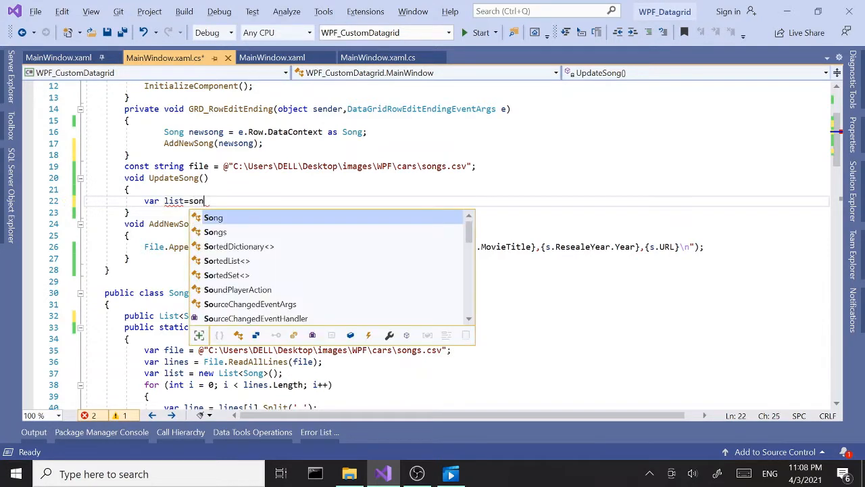
text(gs.)
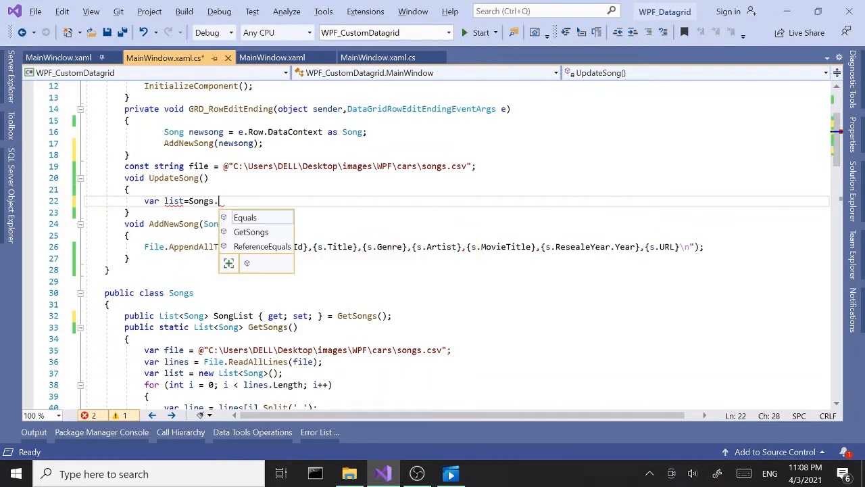
text(SO)
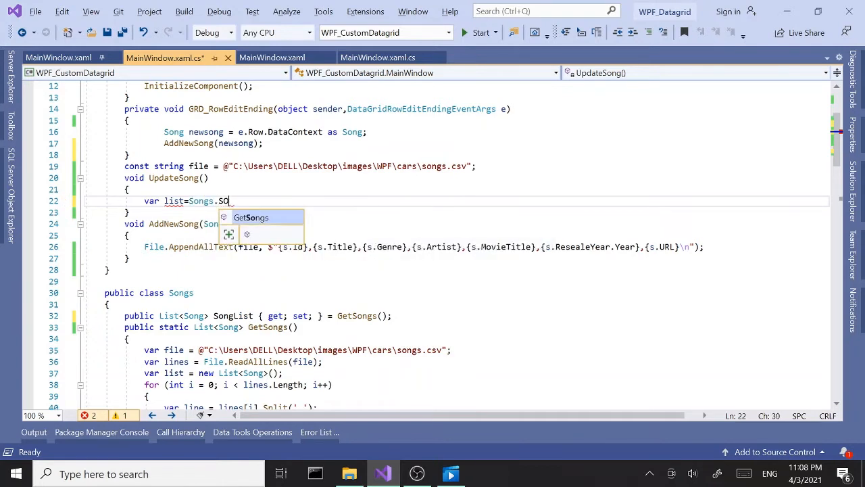
key(Backspace)
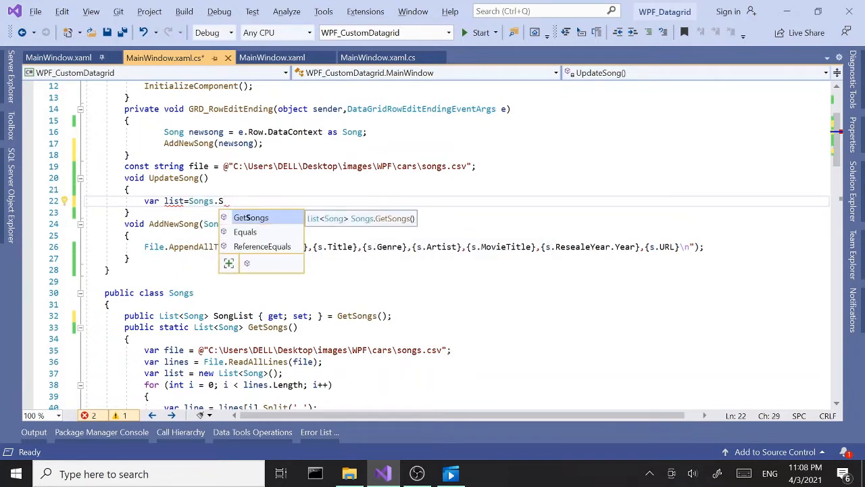
text(onl)
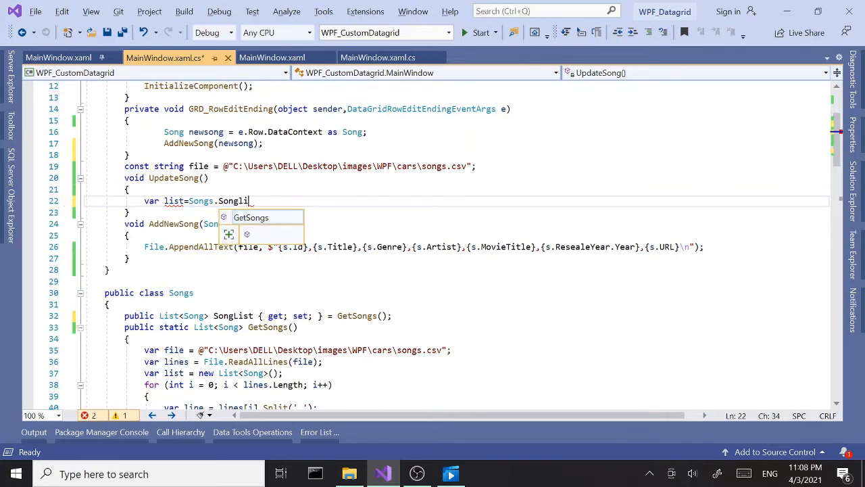
Mark the SongList property static in the Songs class.
key(Backspace)
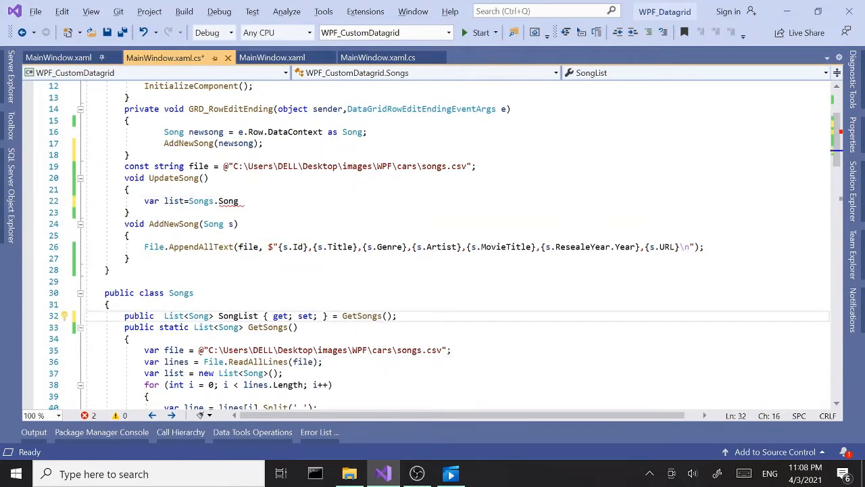
text(so)
text(static)
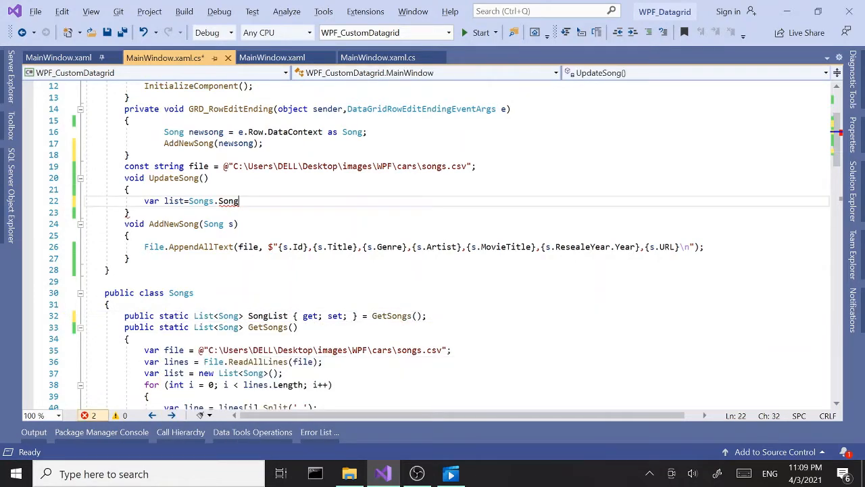
key(BackSpace)
text(List;)
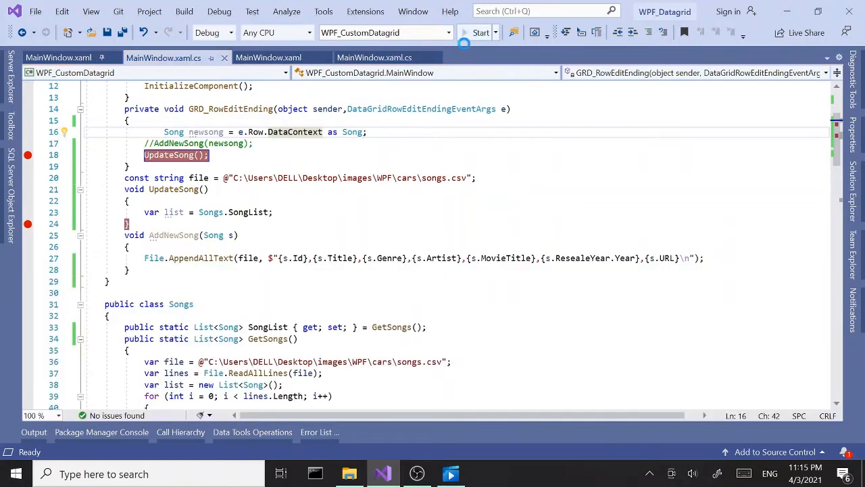
Start debugging again and select the first song row to trigger the row-edit breakpoint.
click(481, 33)
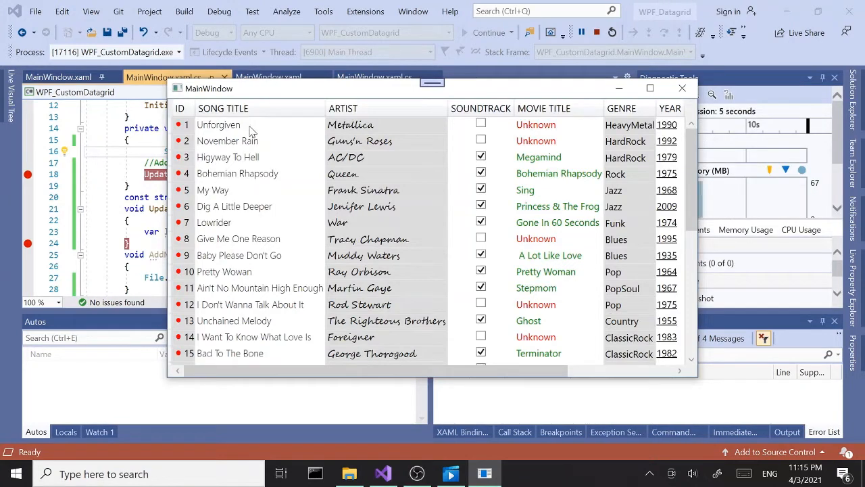
click(219, 124)
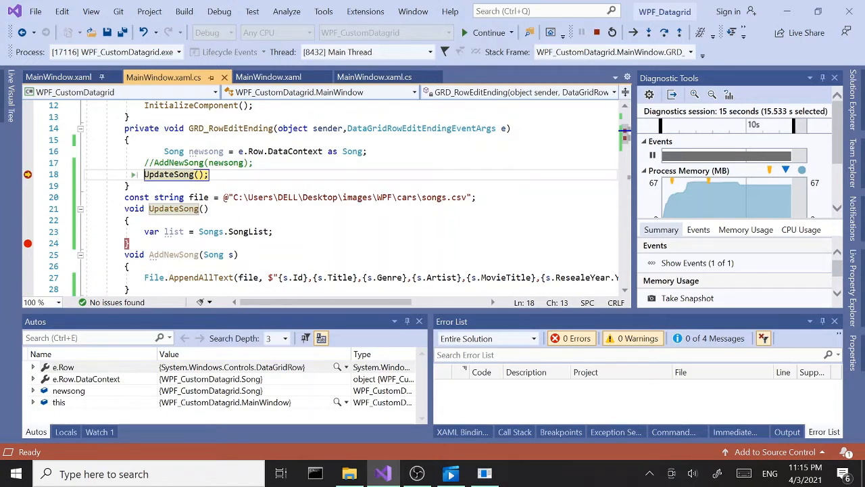
Step into UpdateSong, expand the first song in the list DataTip, then stop debugging.
key(F11)
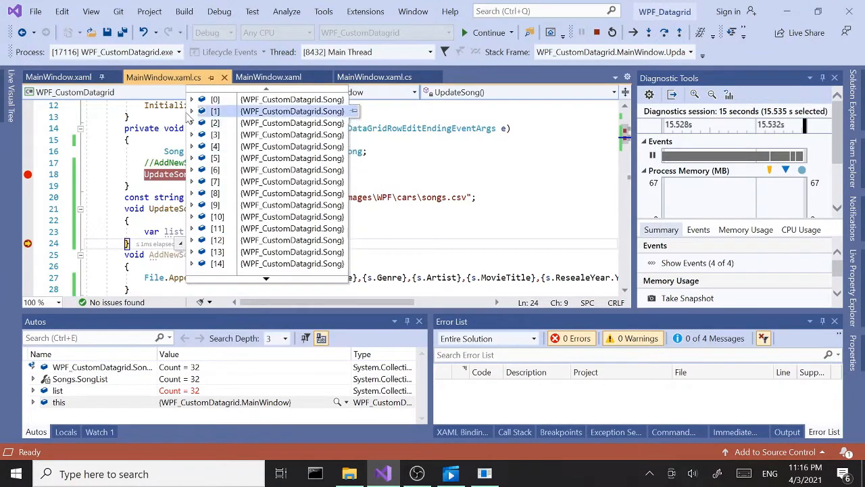
click(192, 100)
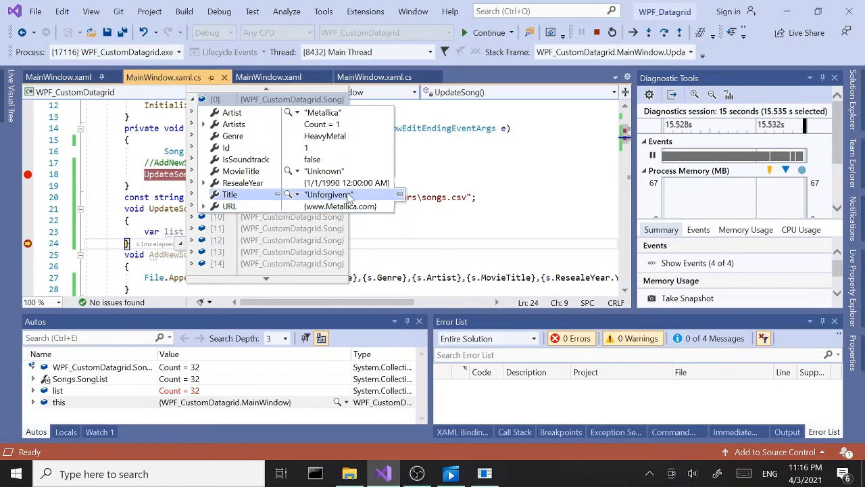
mouse_move(362, 201)
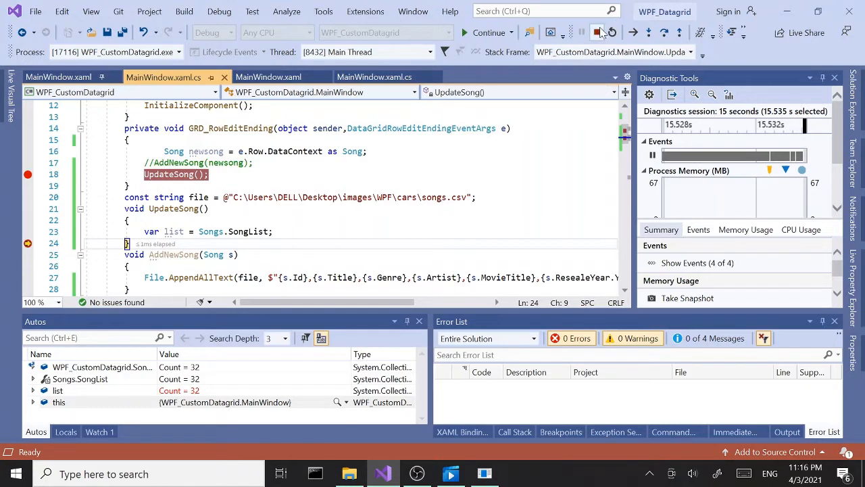
click(596, 33)
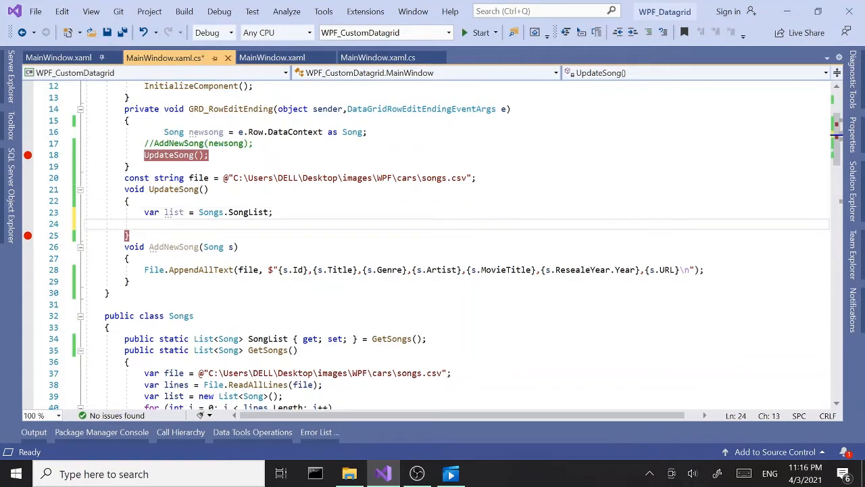
Add 'string lines = ""' and a foreach over Songs.SongList appending each song's CSV line plus '\n'.
text(for)
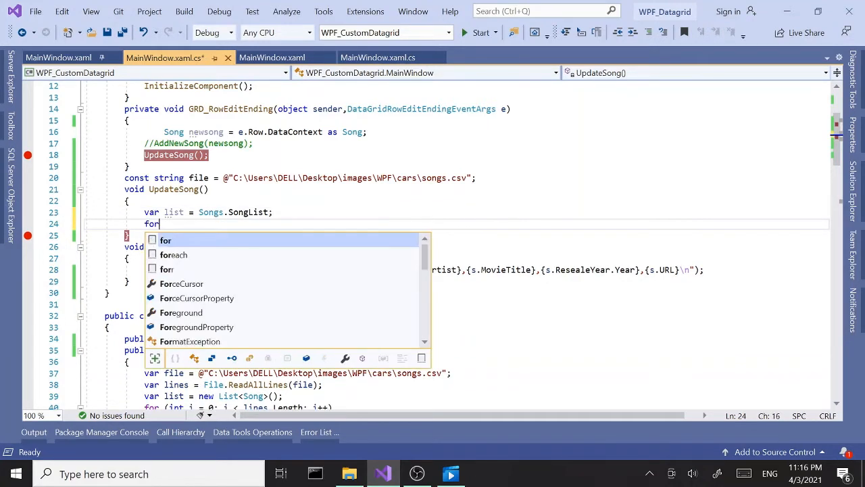
key(Down)
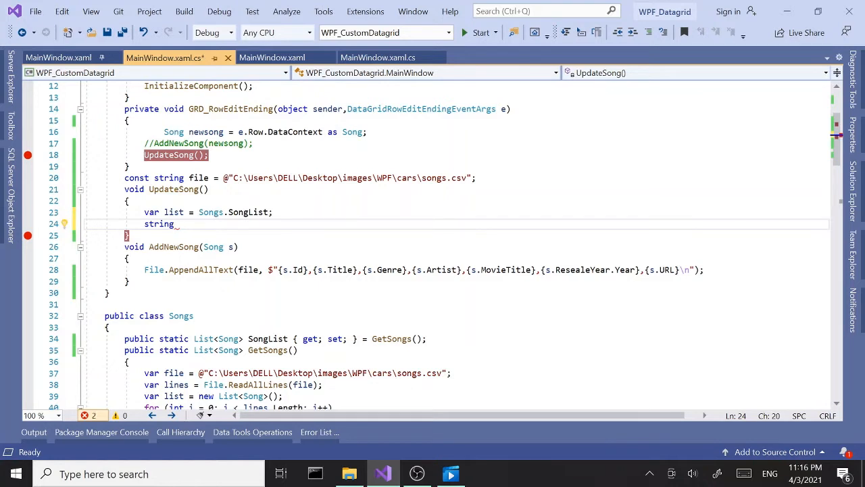
text(line)
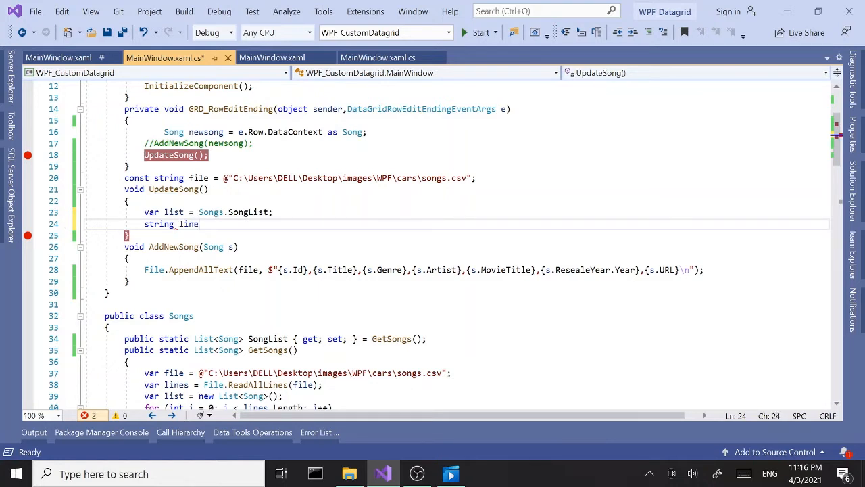
text(s=)
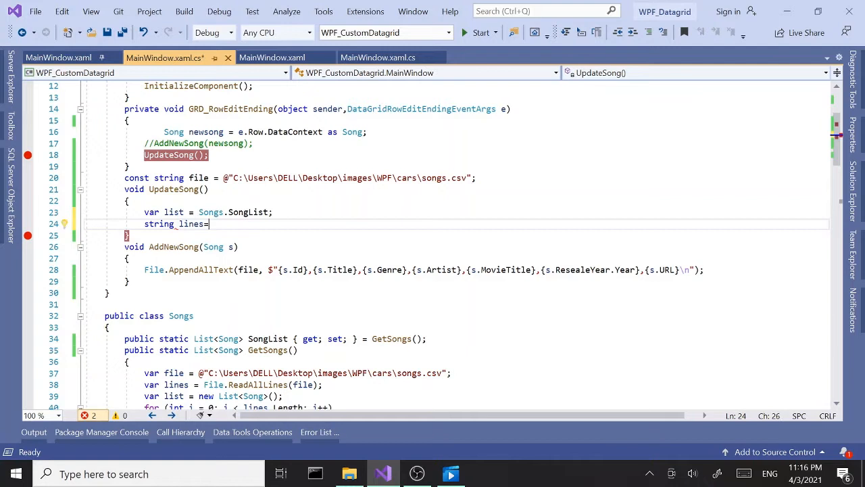
text("")
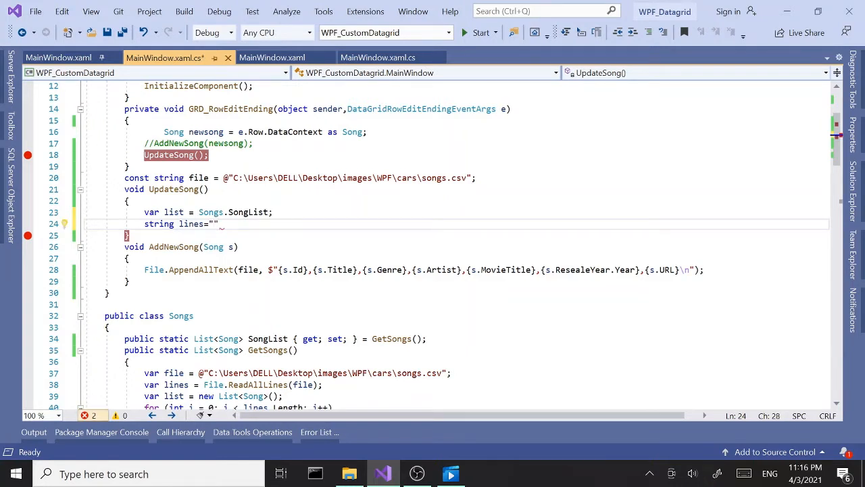
text(foreach (var item in collection)
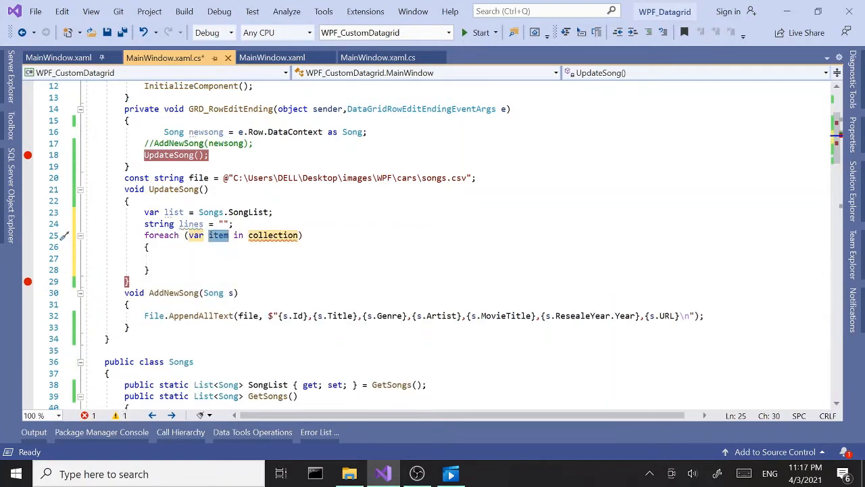
text(s)
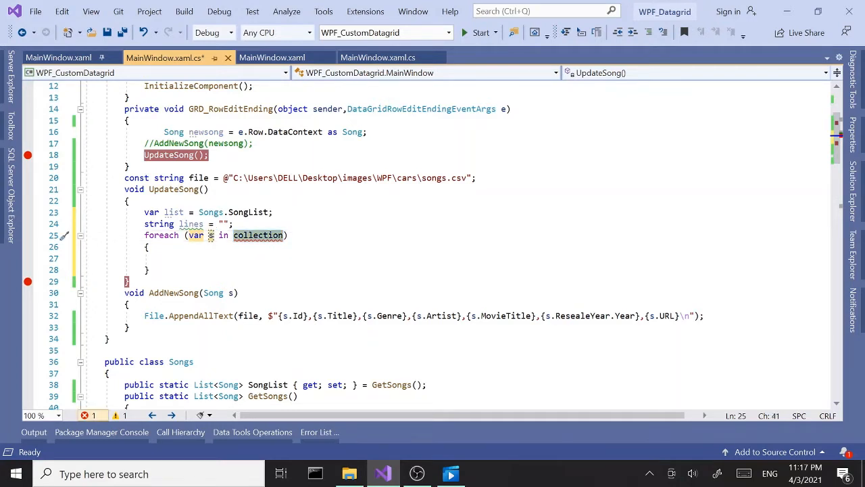
text(Songs.SongList)
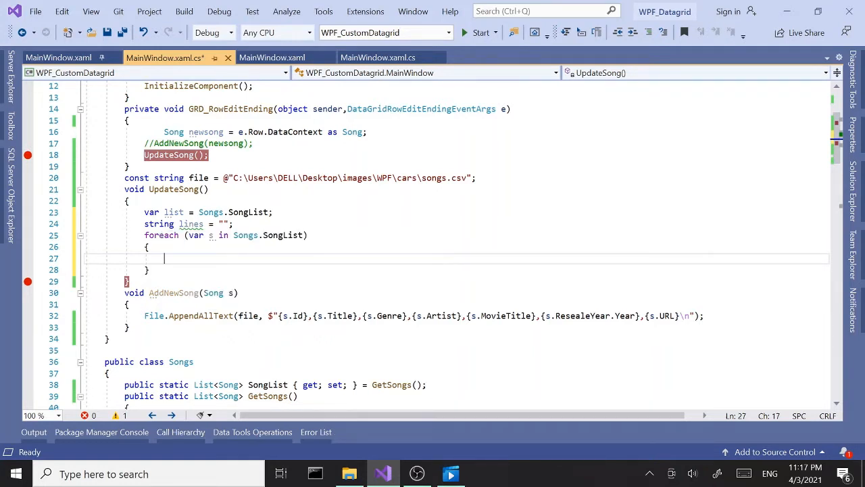
text(lines)
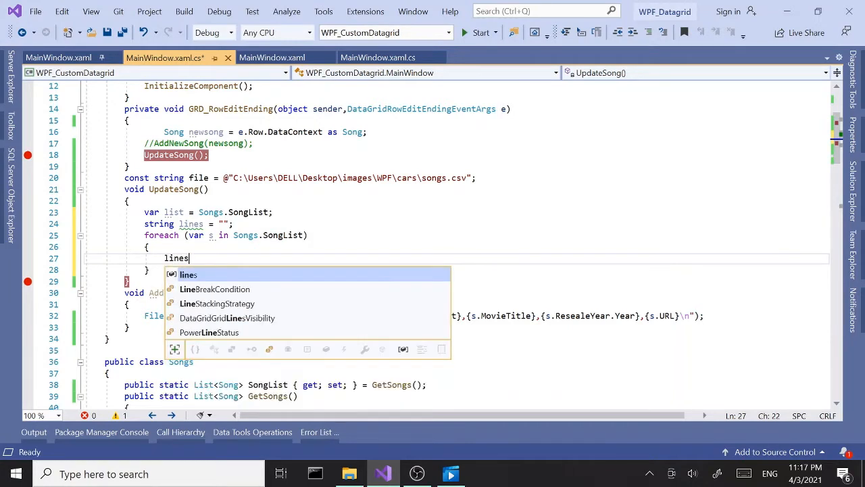
text(+=)
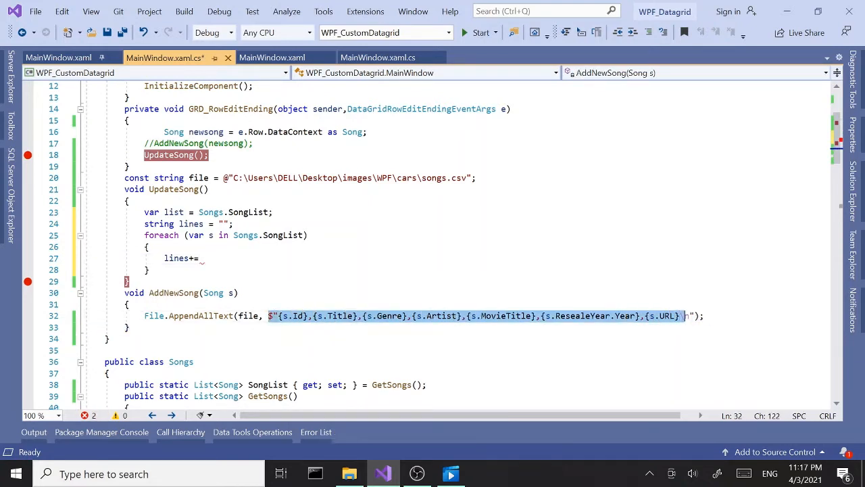
text(\n";)
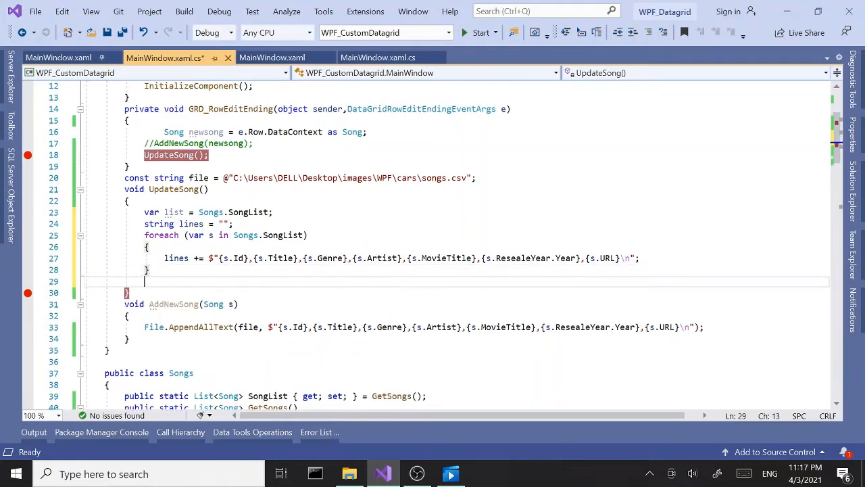
Write the built lines to the songs file with File.WriteAllText(file, lines);.
text(File)
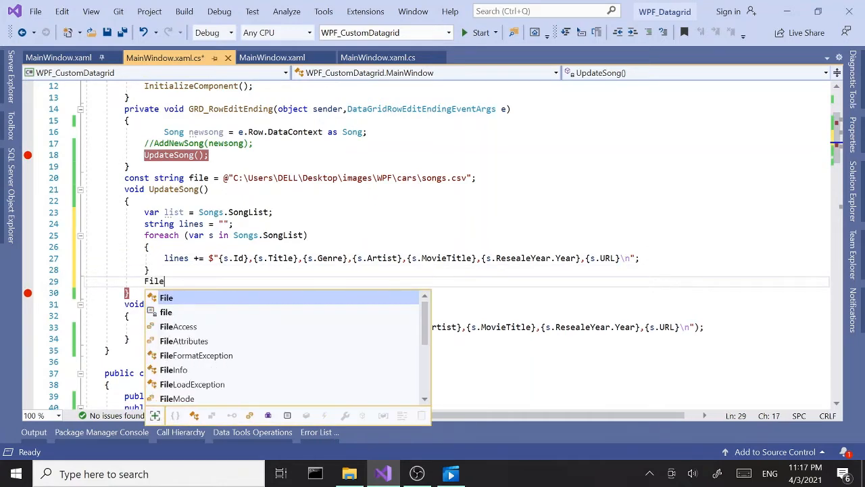
text(.WriteAllText()
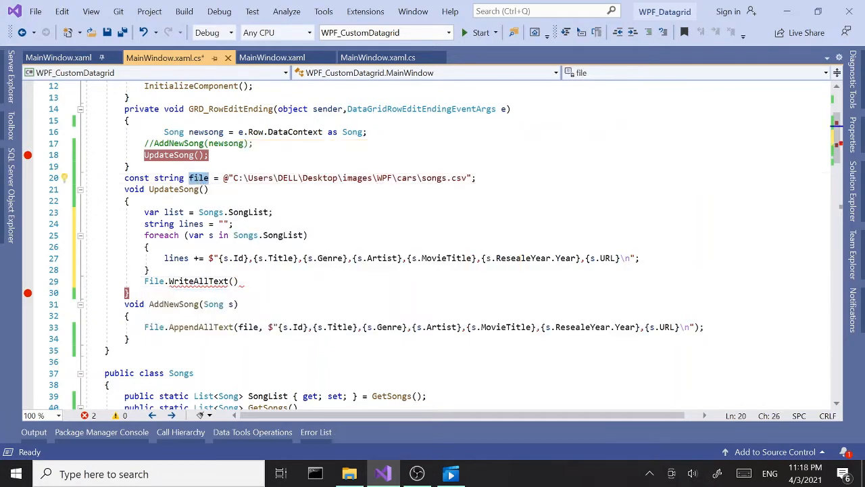
text(file)
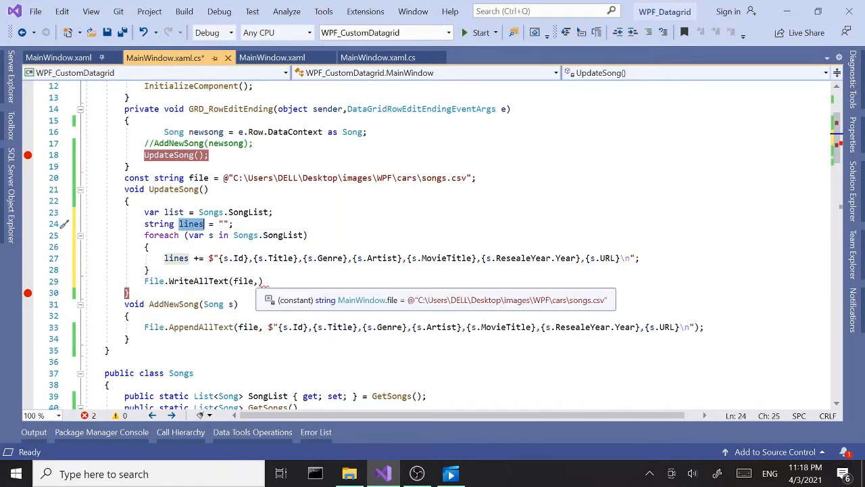
text(,)
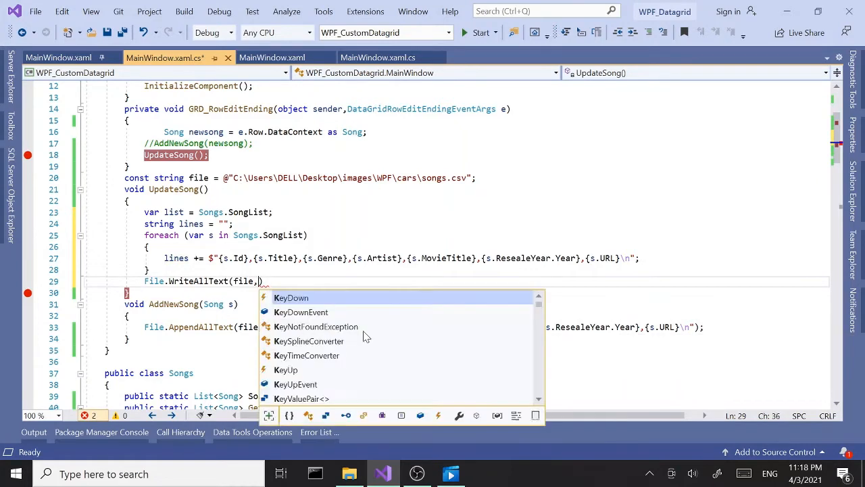
text(lines))
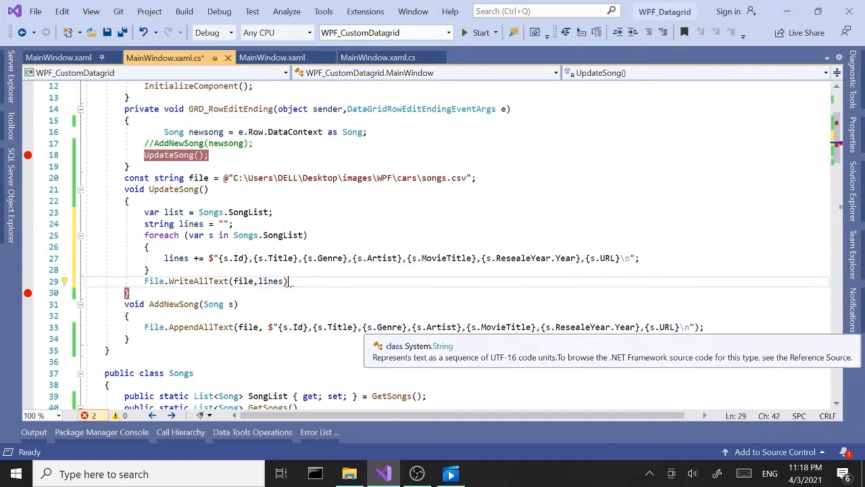
text(;)
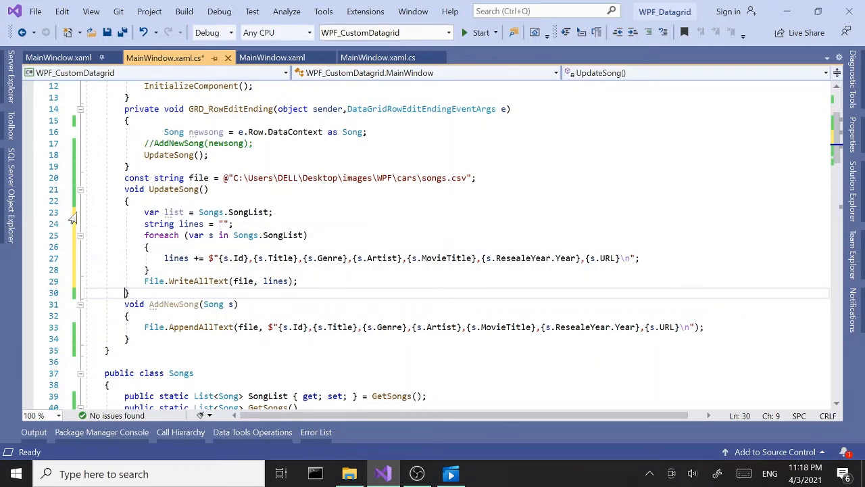
Delete the unused 'var list = Songs.SongList;' line from UpdateSong.
triple_click(189, 211)
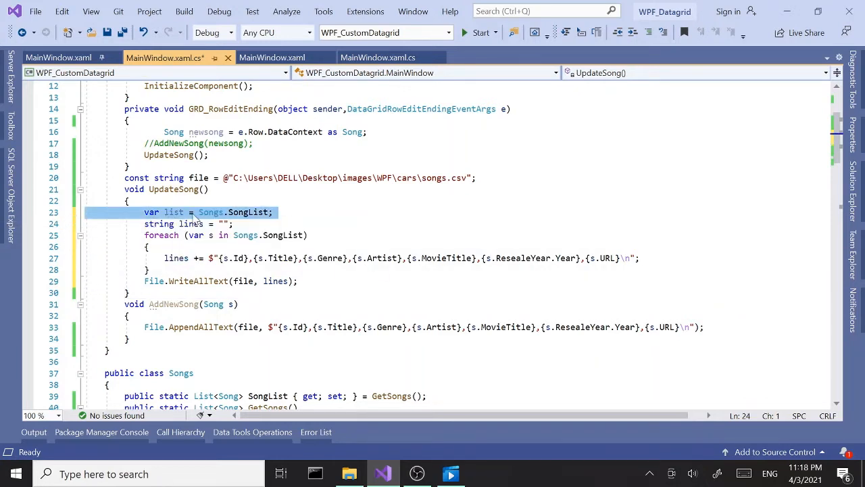
key(Delete)
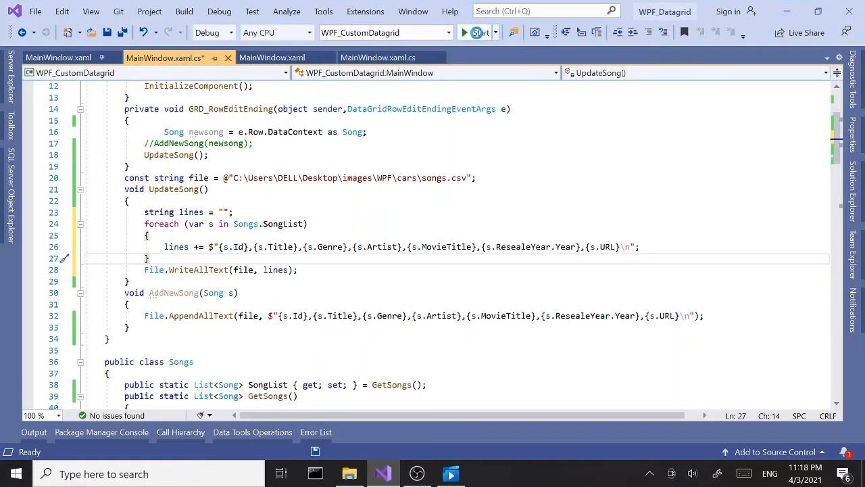
Run the app and retitle the first song 'Unforgivens Updated', committing by selecting the next row.
click(463, 32)
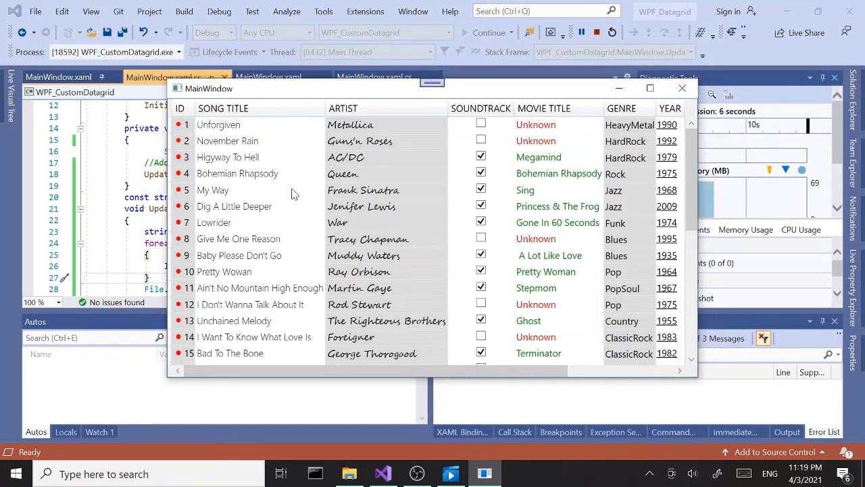
click(219, 125)
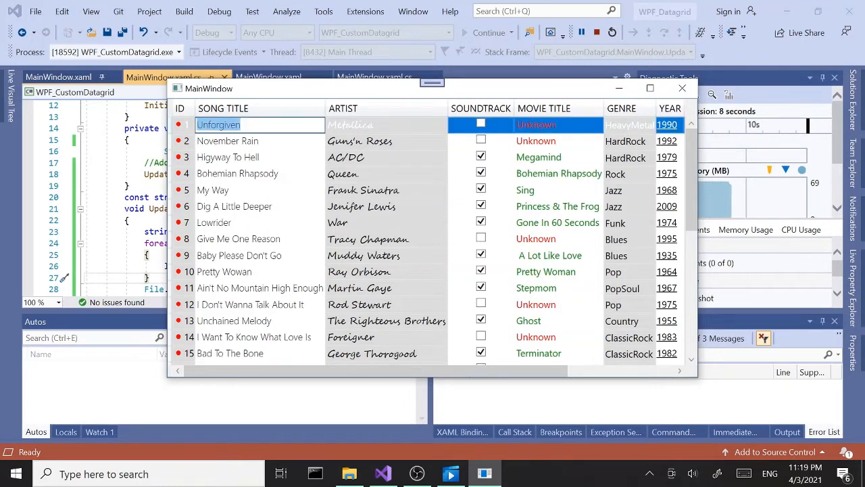
click(259, 124)
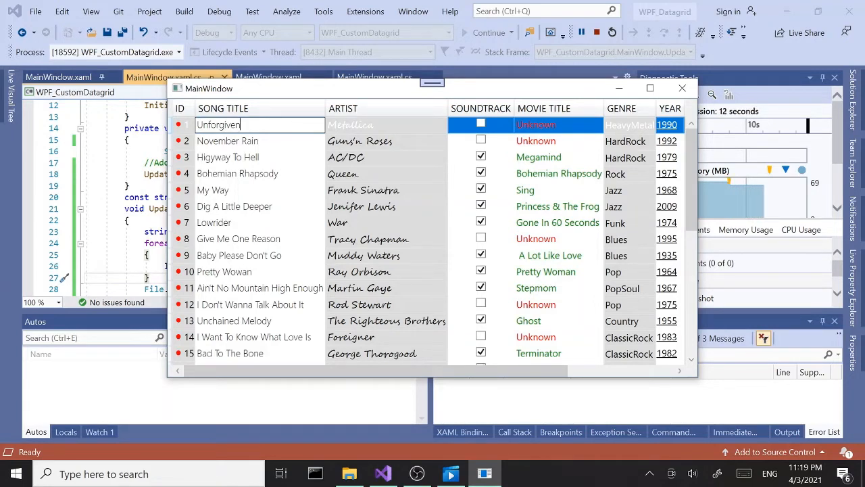
text(s U)
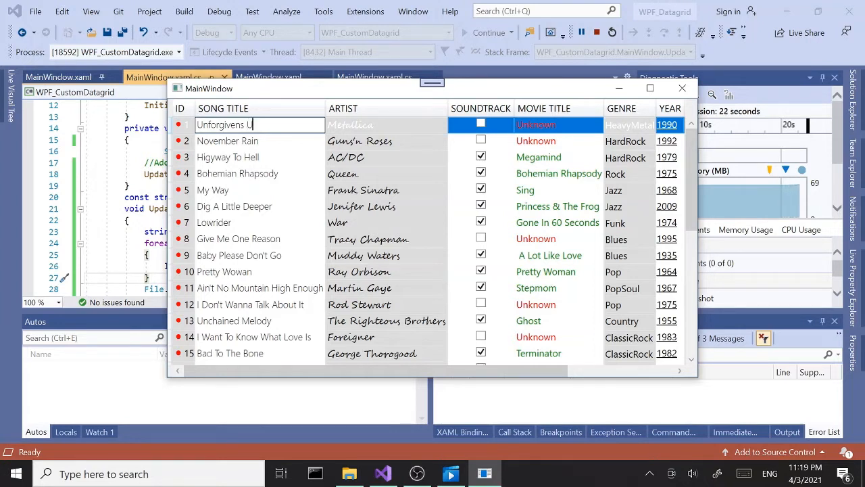
text(pdated)
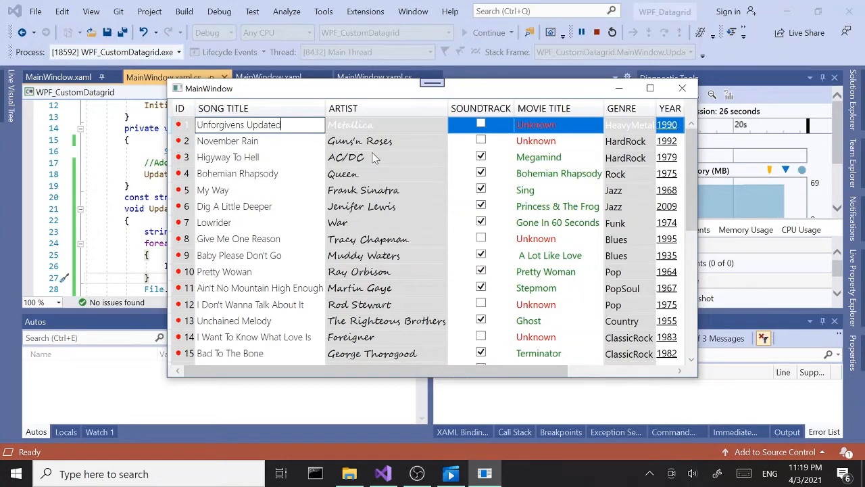
click(227, 141)
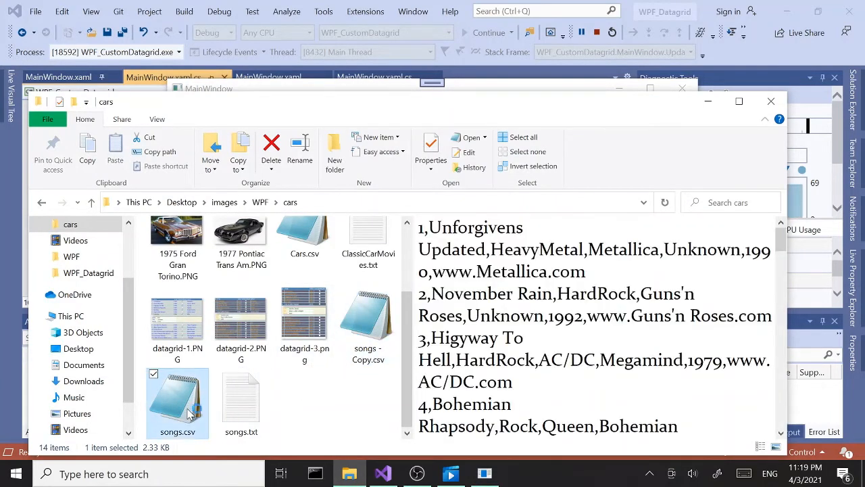
Open songs.csv from the cars folder to check the rewritten first title.
double_click(177, 392)
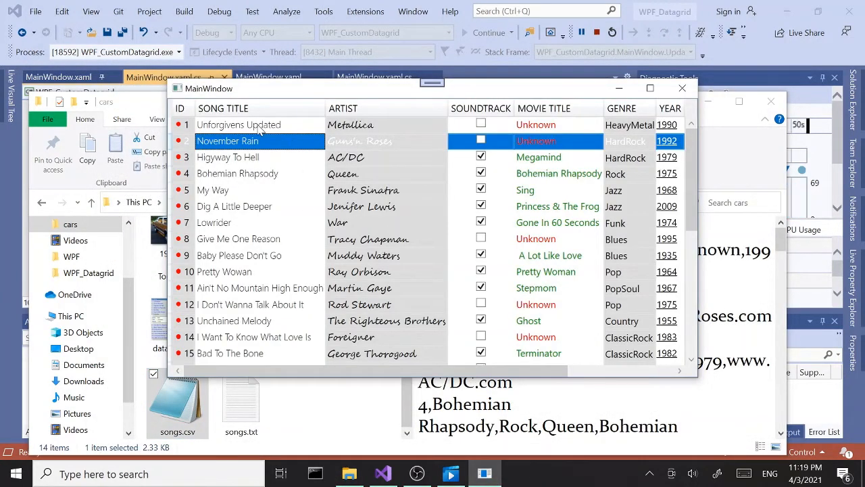
mouse_move(362, 138)
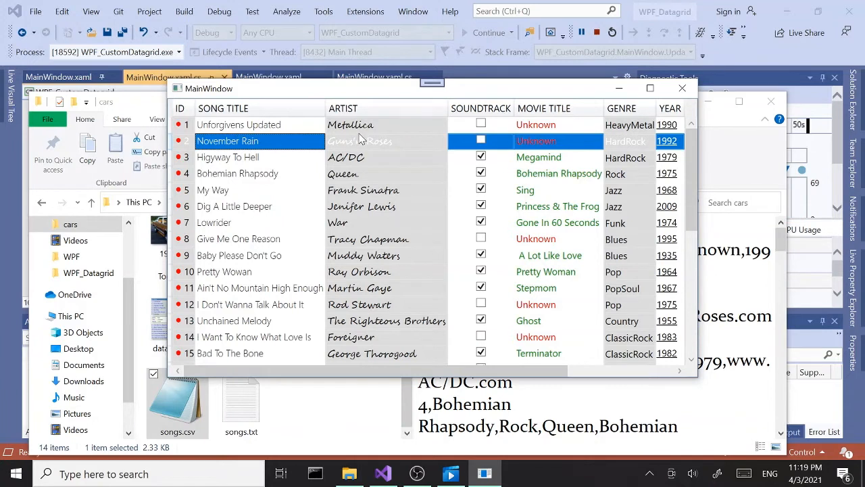
mouse_move(323, 213)
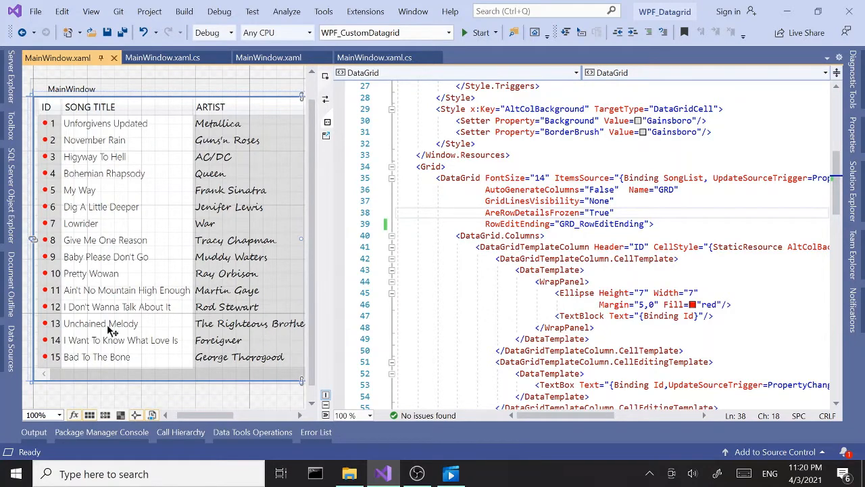
Switch to MainWindow.xaml.cs and begin an 'if' statement after the newsong line in GRD_RowEditEnding.
click(162, 57)
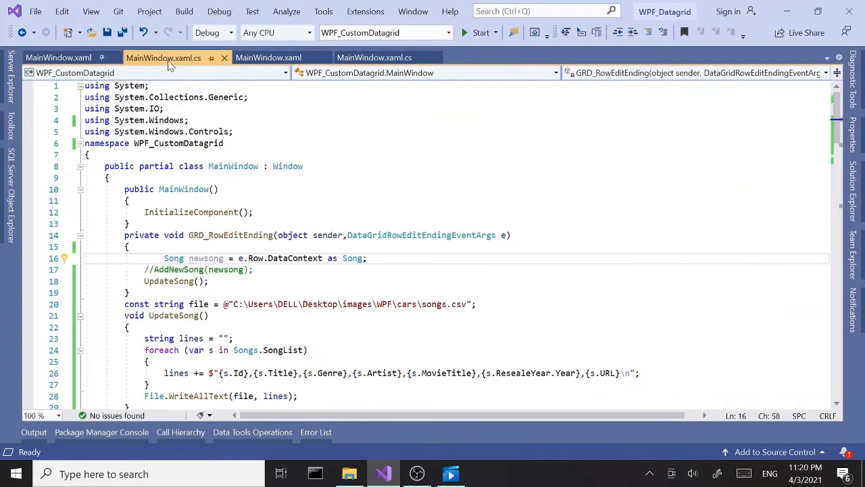
mouse_move(184, 189)
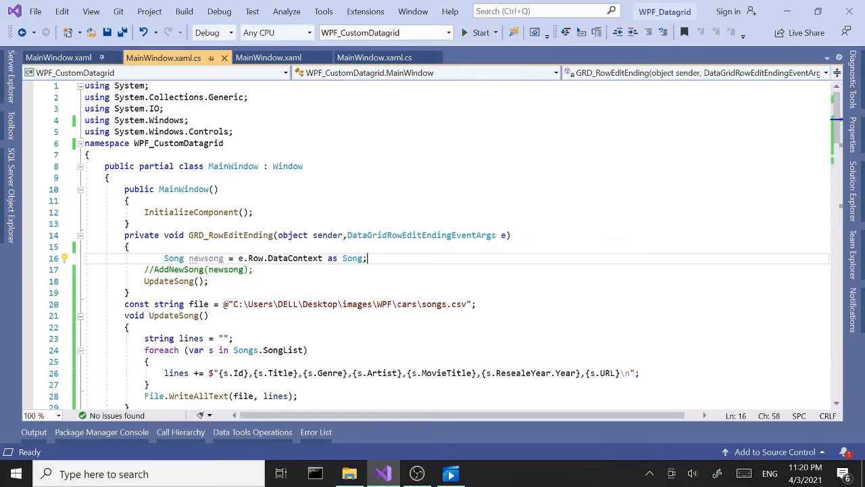
scroll(down, 3)
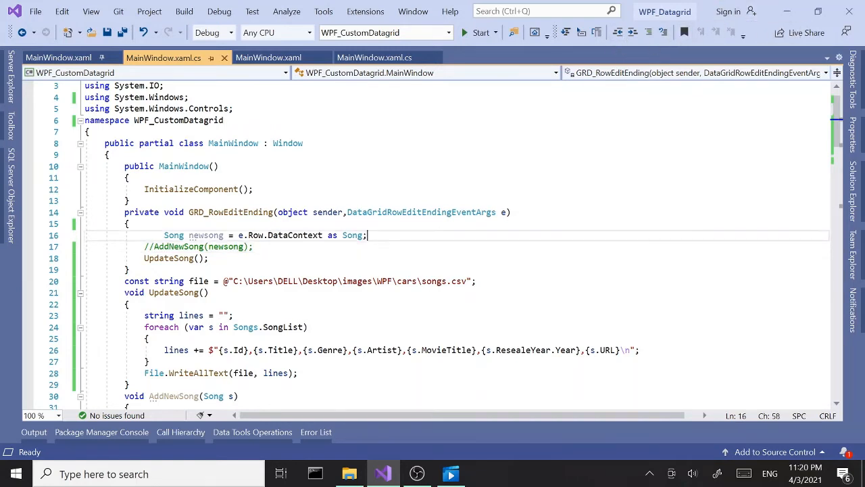
text(if)
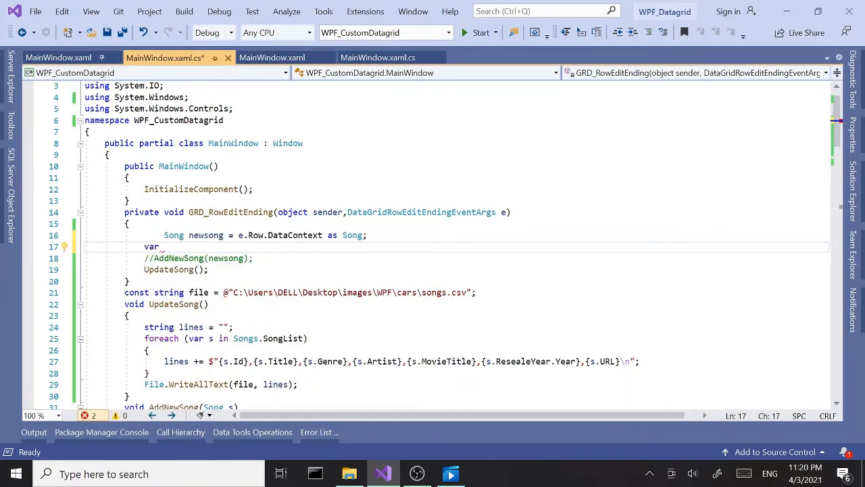
Declare 'var numOfSongsInFile = File.ReadAllLines(file).Length;' in the row-edit handler.
text(_nu)
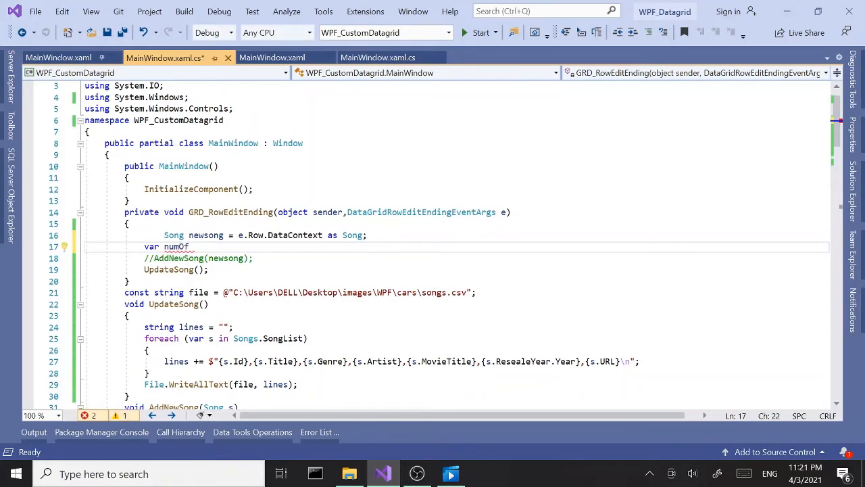
text(Son)
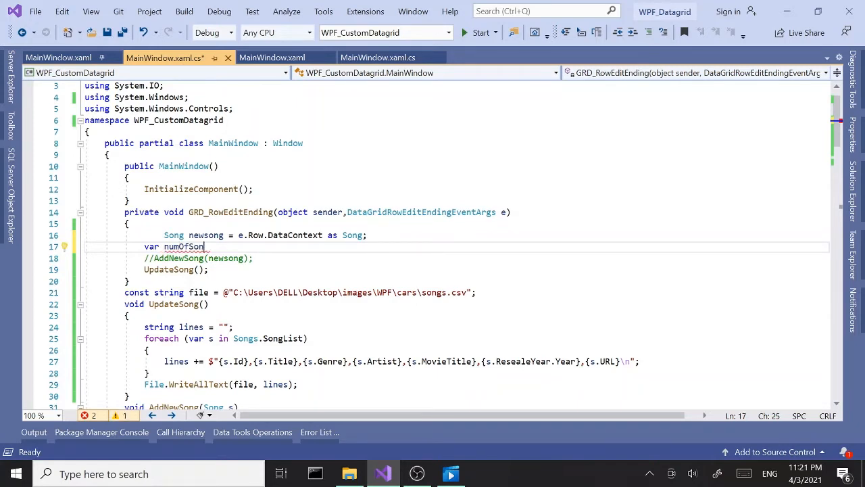
double_click(183, 246)
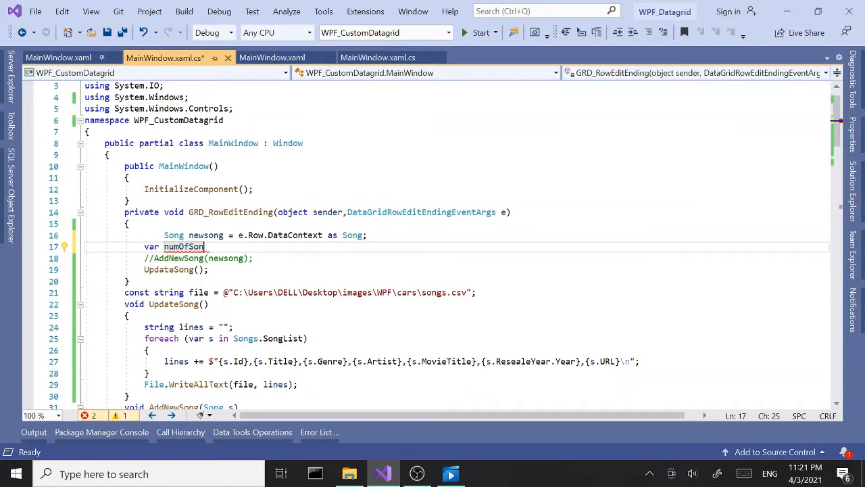
text(gsIn)
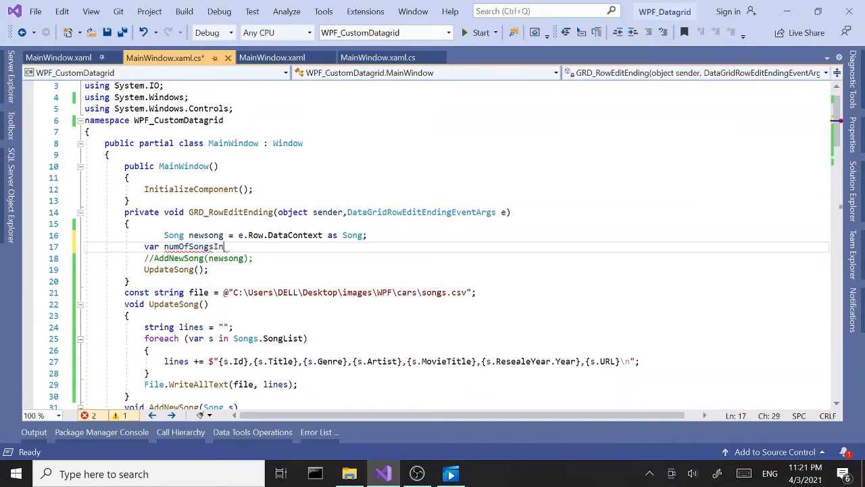
text(f)
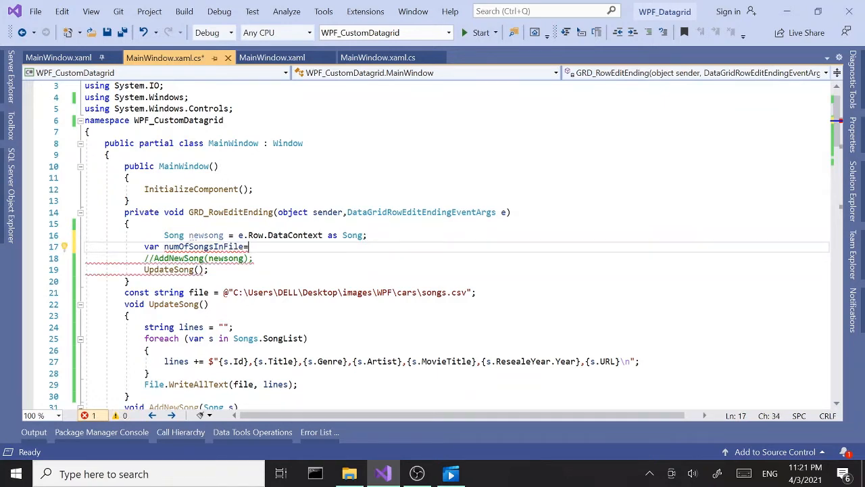
text(File)
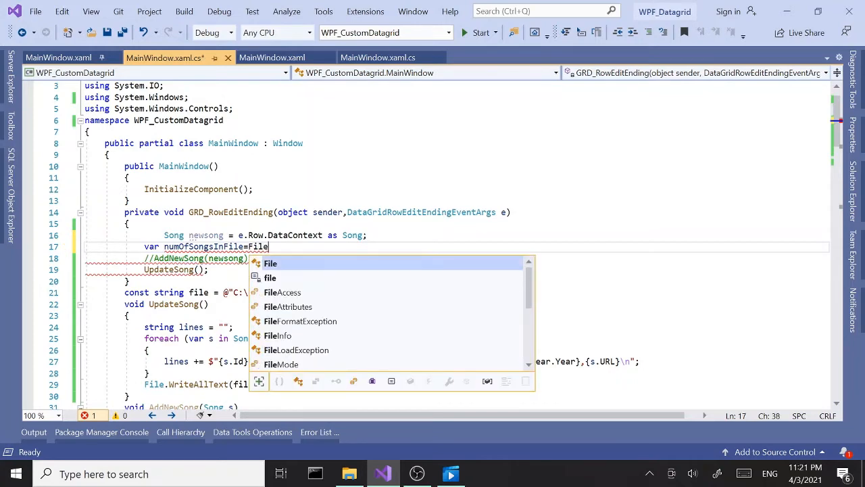
text(.re)
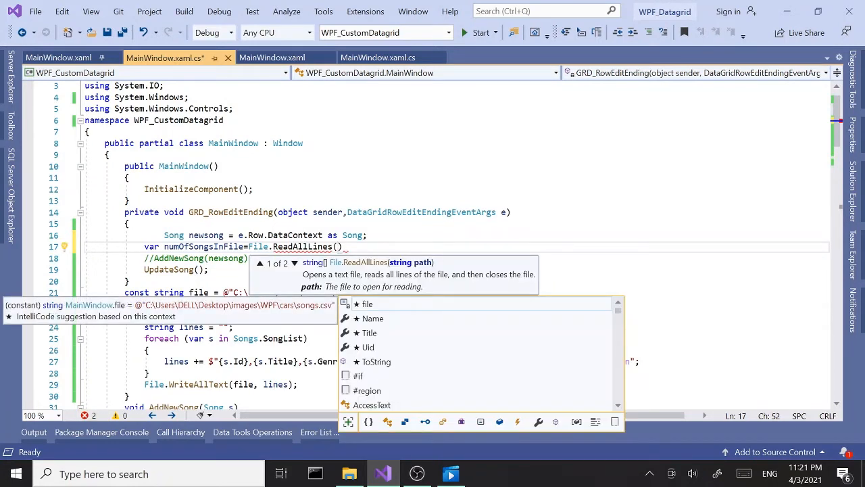
text(file)
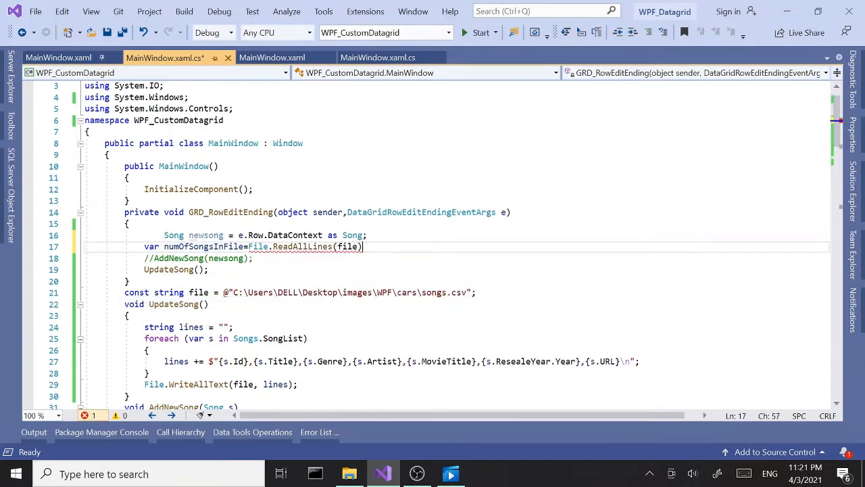
text(.Length)
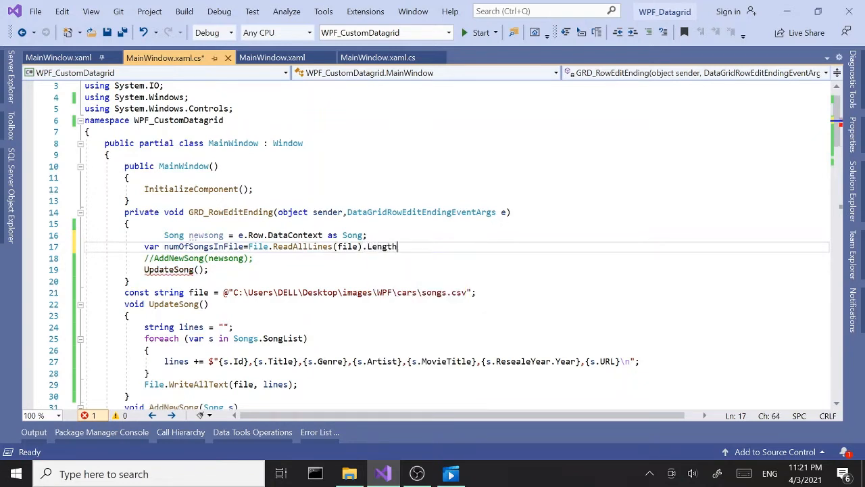
text(;)
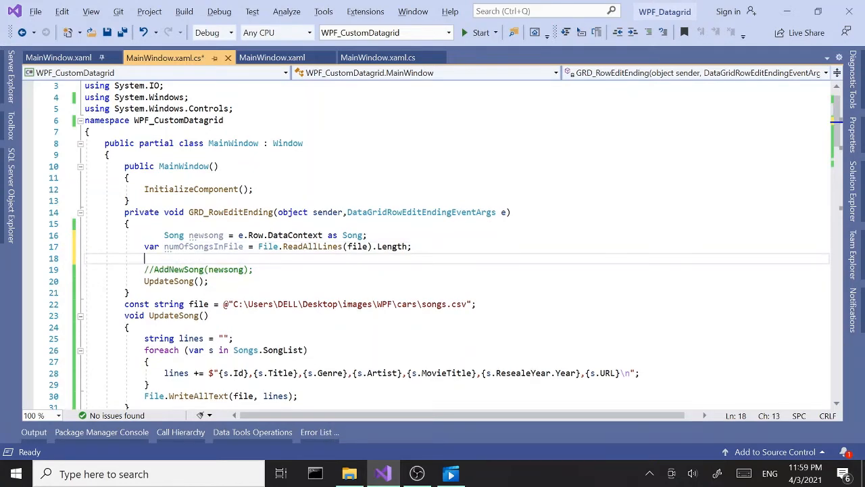
Write the condition 'if (numOfSongsInFile < Songs.SongList.Count)'.
text(if()
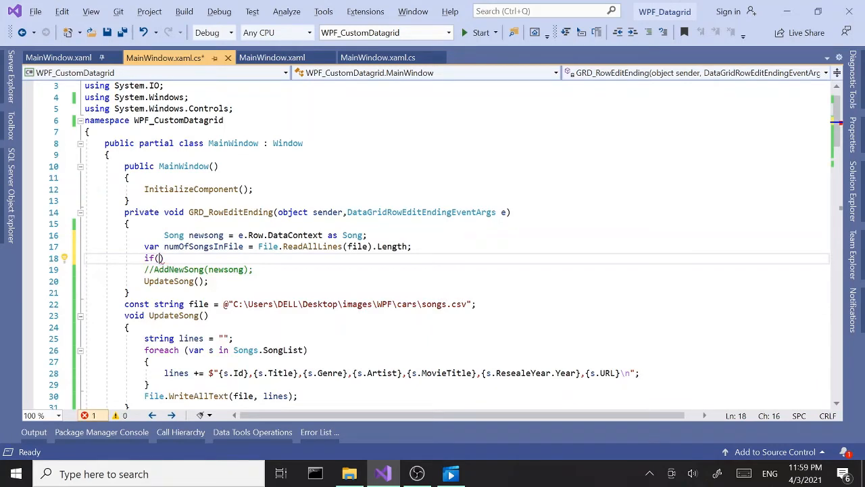
text(numOfSongsInFile)
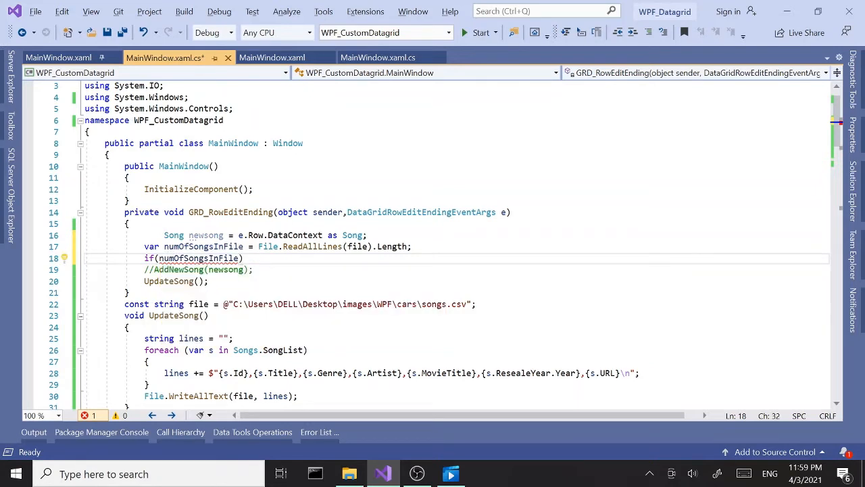
double_click(203, 246)
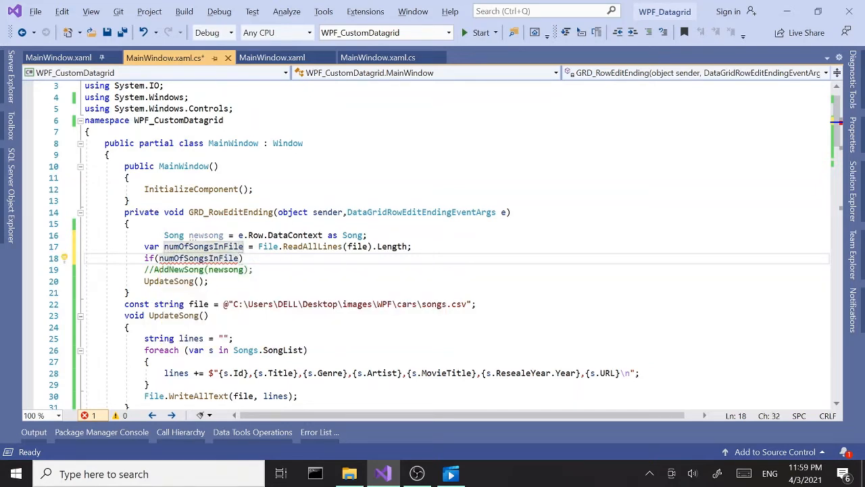
text(<)
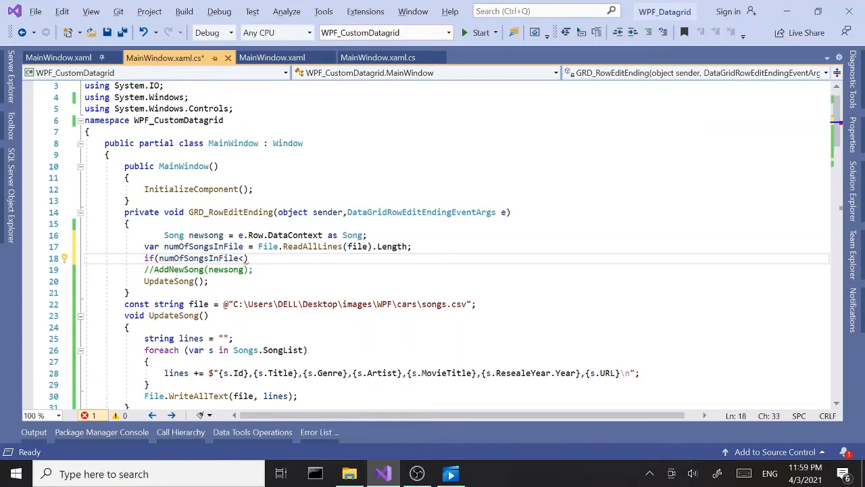
text(song)
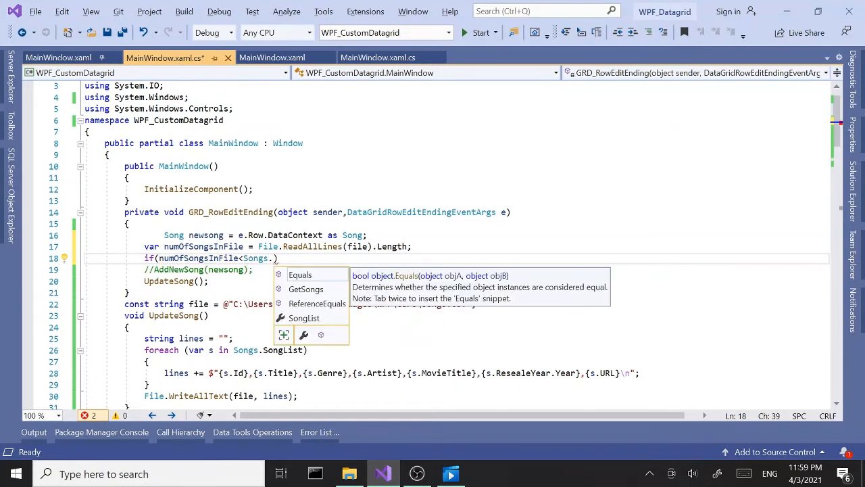
text(SongList)
text({)
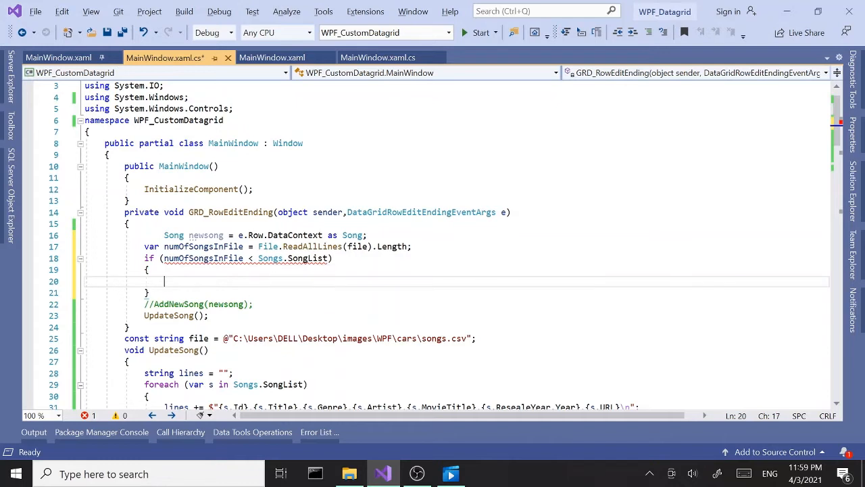
mouse_move(202, 258)
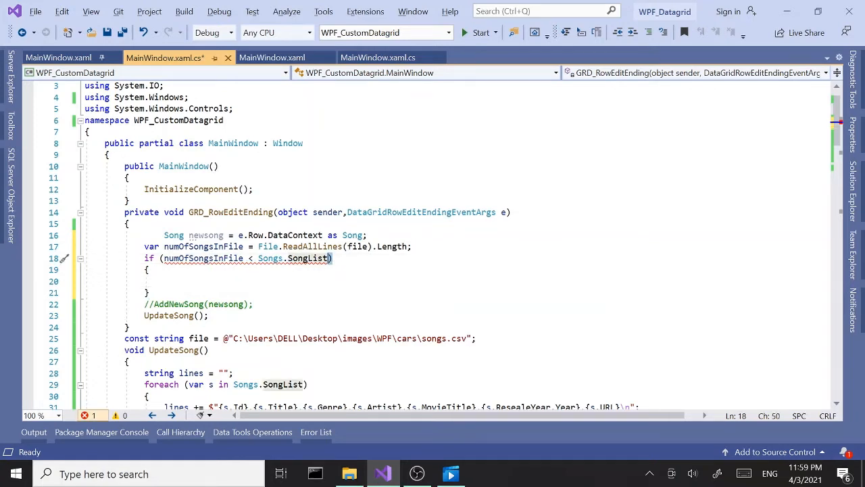
text(.Count)
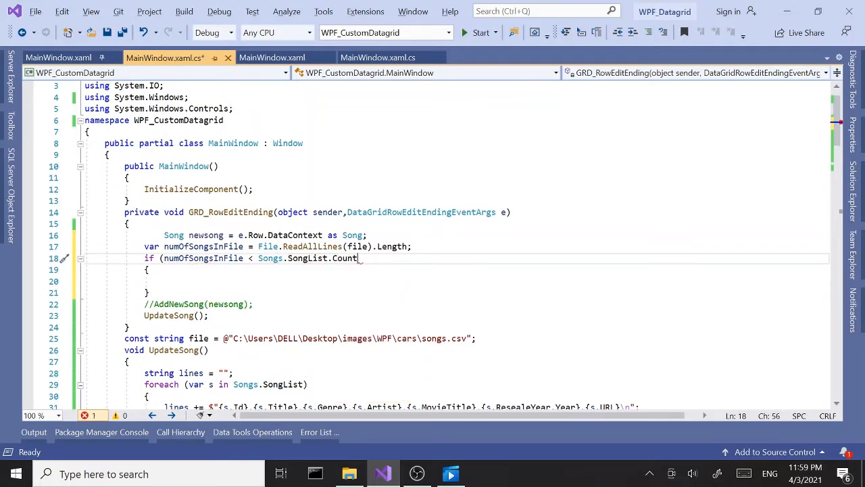
text())
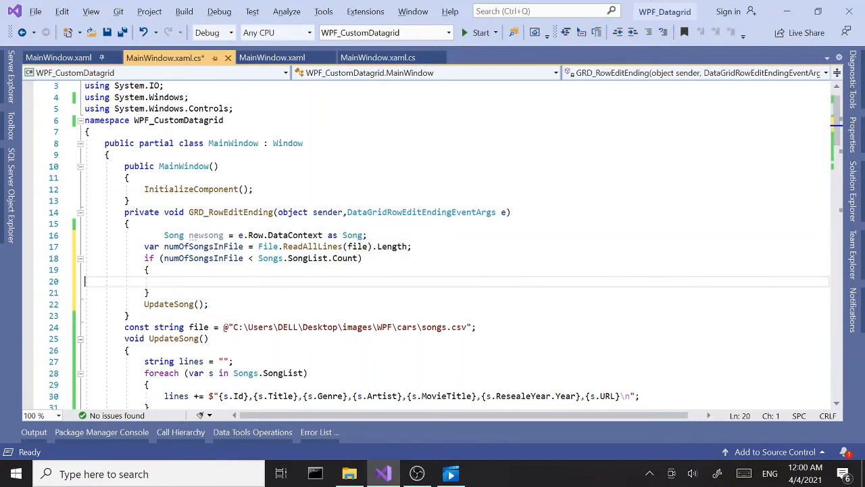
Call AddNewSong(newsong) in the if branch and UpdateSong() in the else branch.
text(//AddNewSong(newsong);)
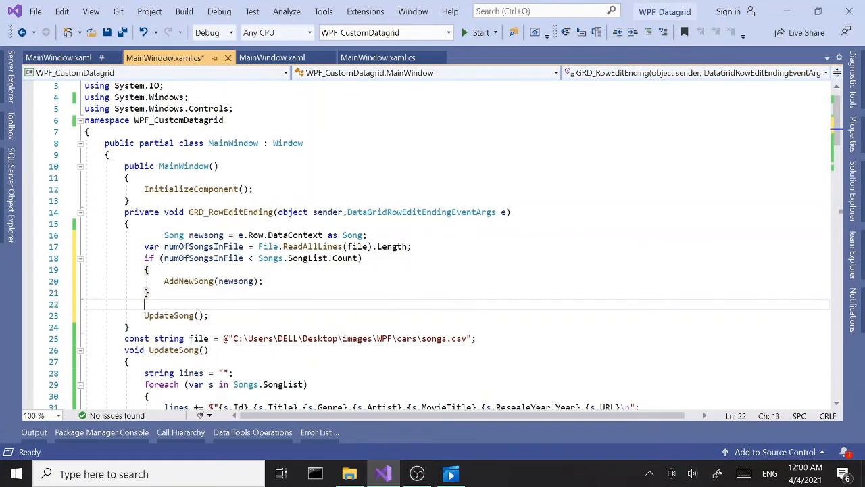
text(else)
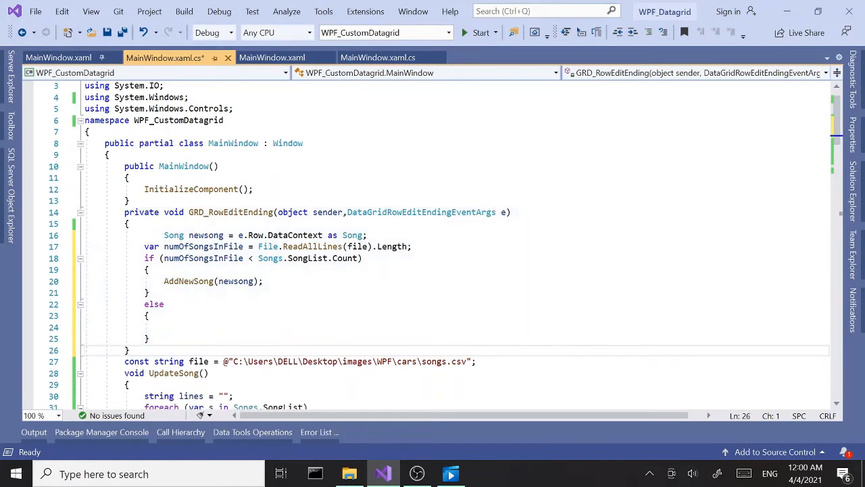
text(UpdateSong();)
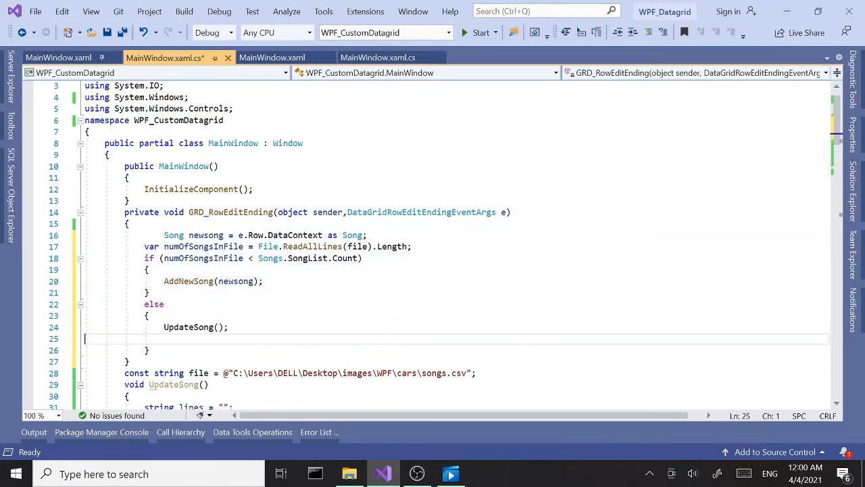
key(Backspace)
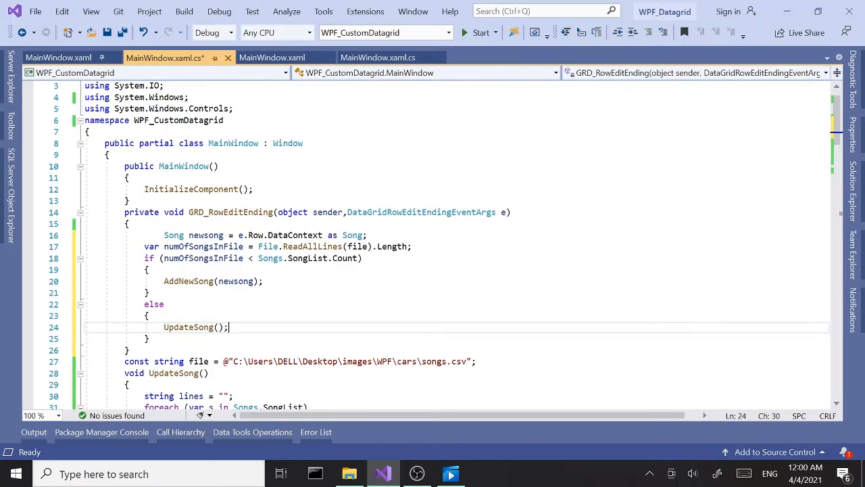
scroll(down, 3)
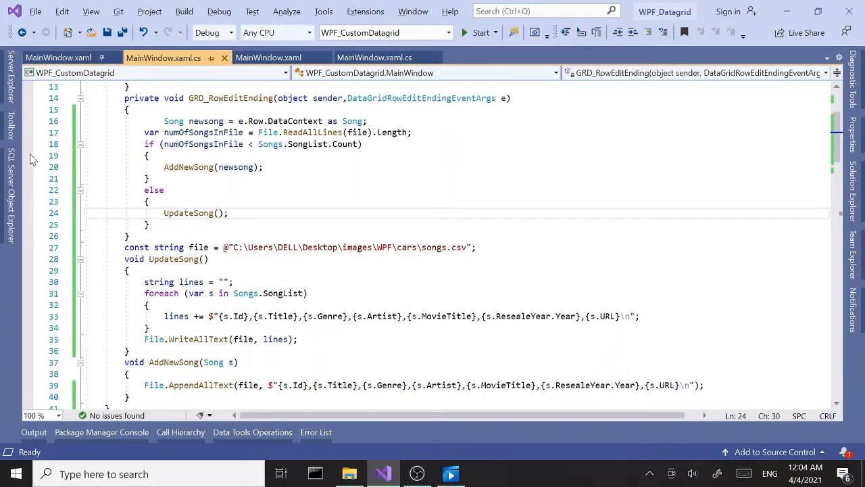
Set a breakpoint on the AddNewSong branch and start the app under the debugger.
click(27, 155)
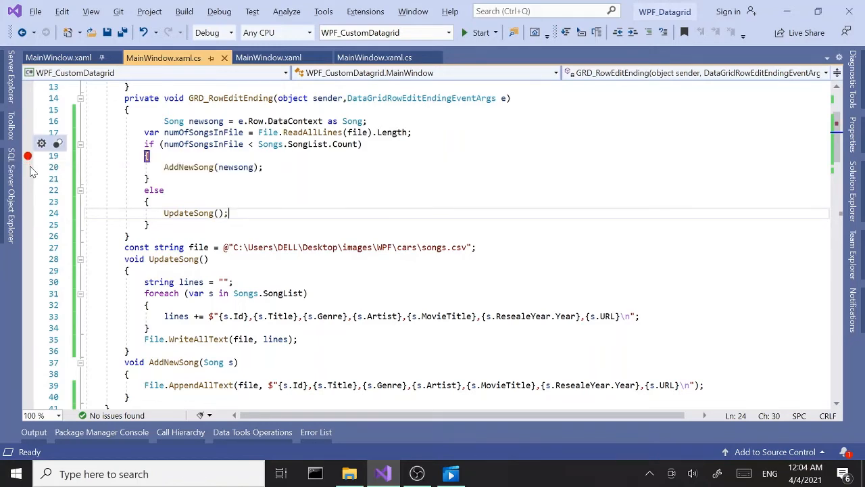
mouse_move(27, 157)
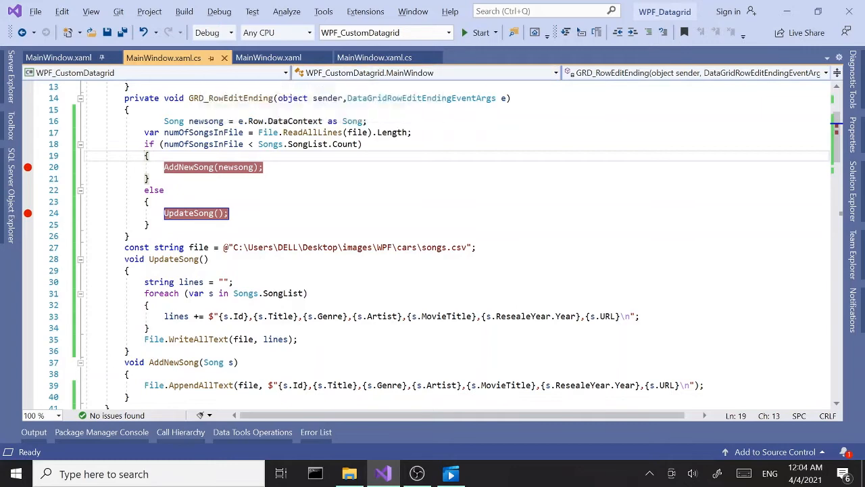
click(480, 32)
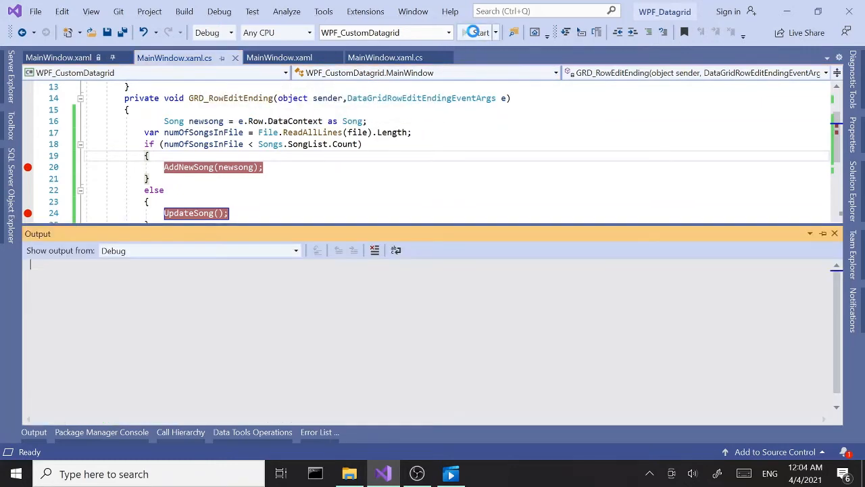
click(481, 33)
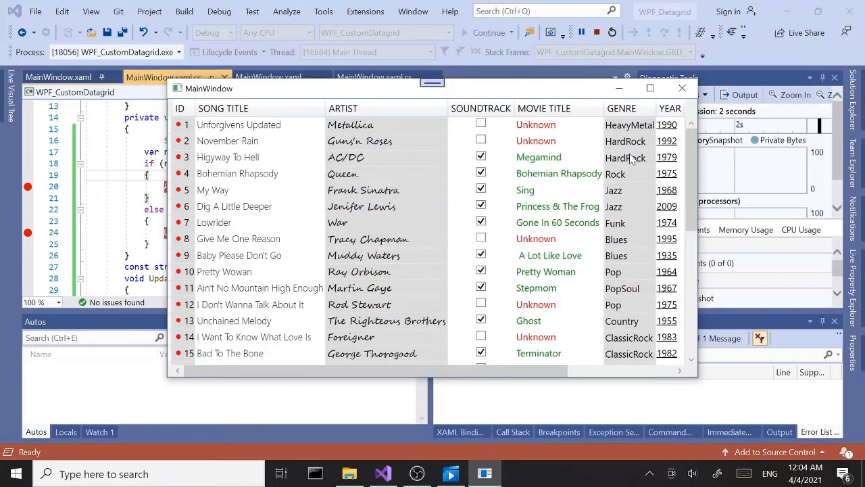
Enter ID 33, title It Wasn't Me and artist Shaggy in the blank grid row.
scroll(down, 3)
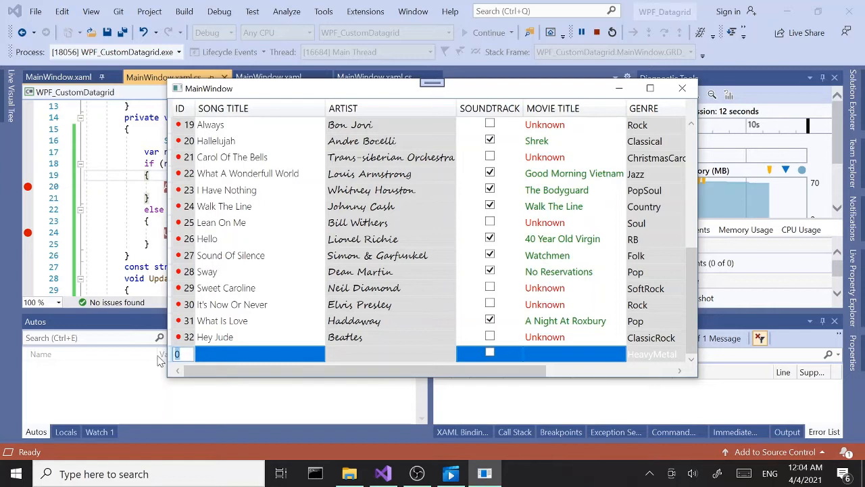
text(33)
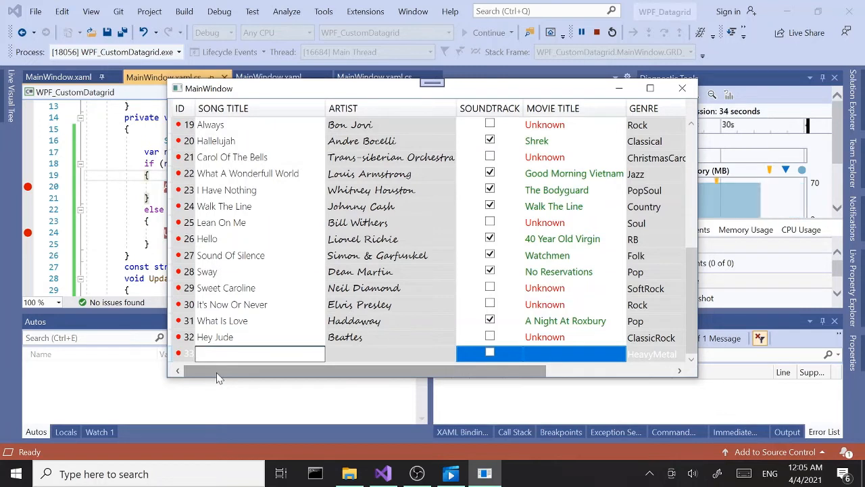
text(H)
text(It Wasn't Me)
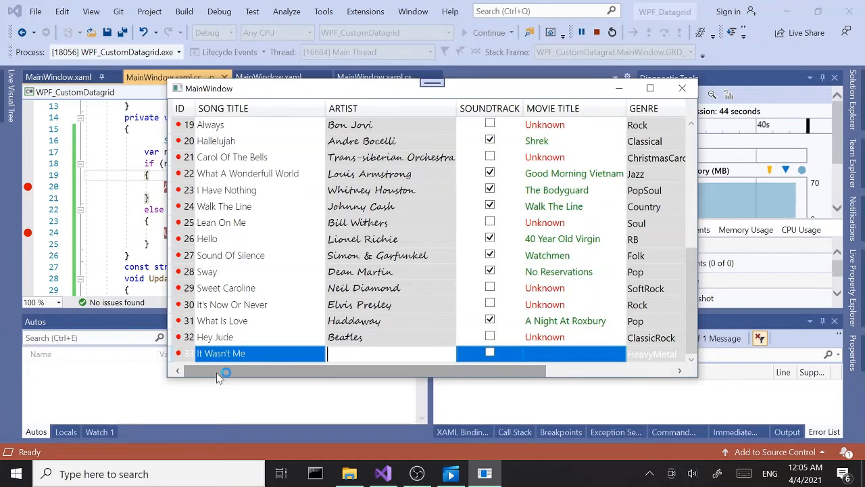
text(Shaggy)
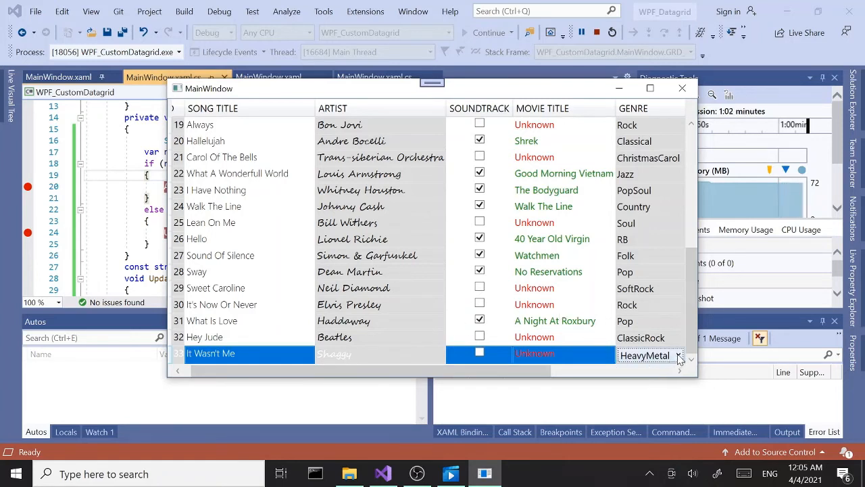
click(680, 355)
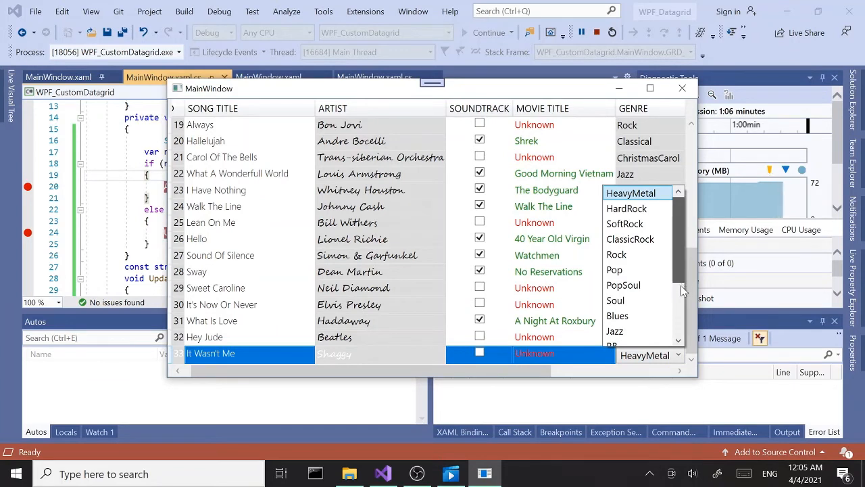
scroll(down, 3)
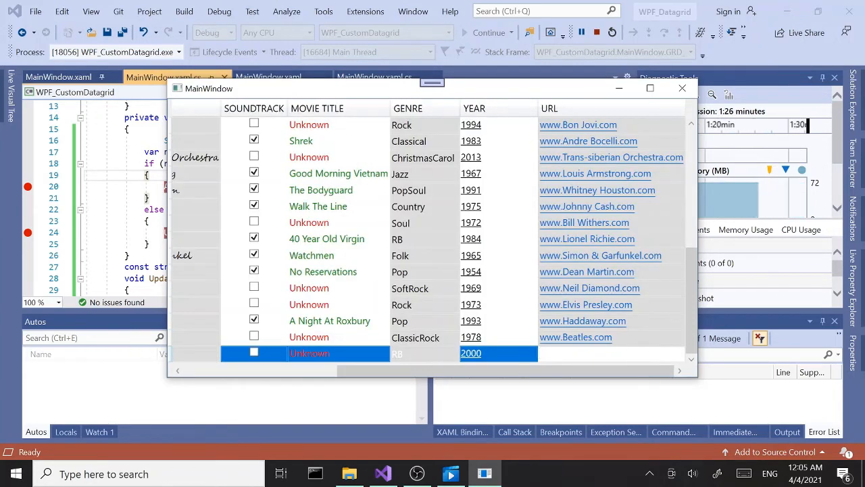
text(www.)
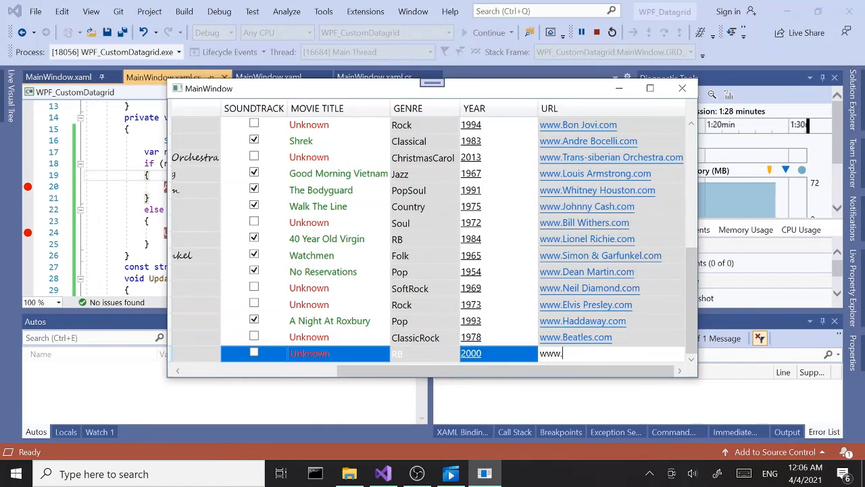
text(shagg)
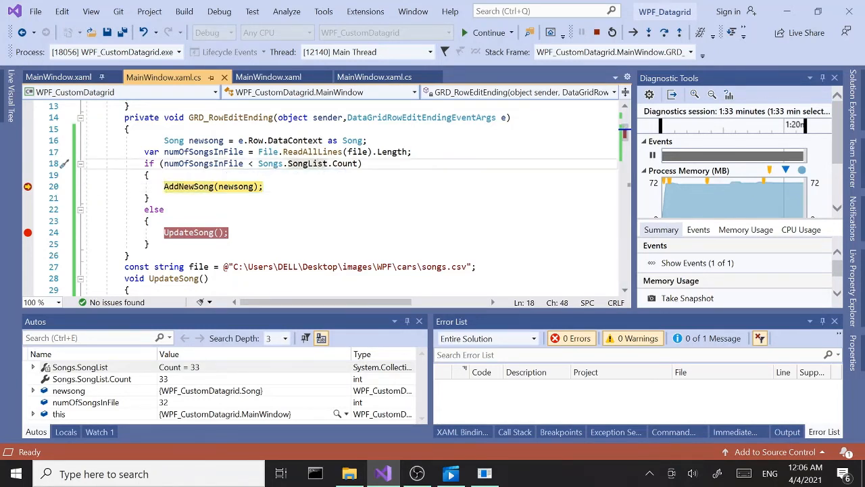
mouse_move(308, 163)
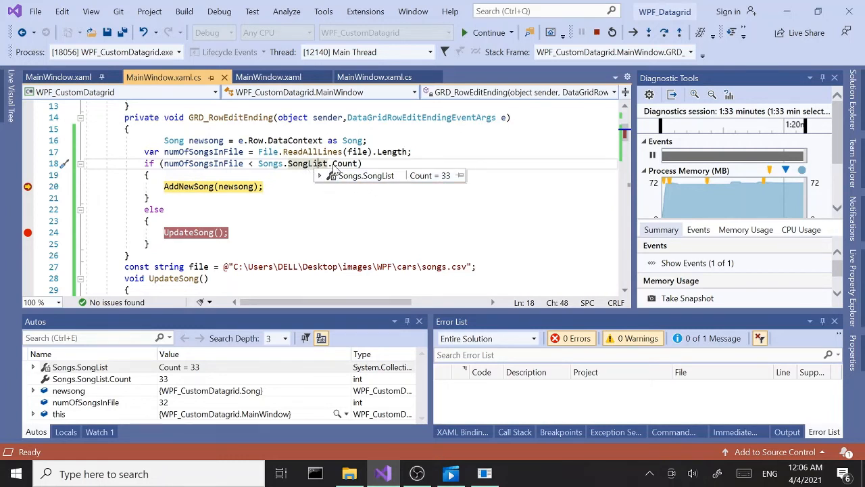
mouse_move(209, 373)
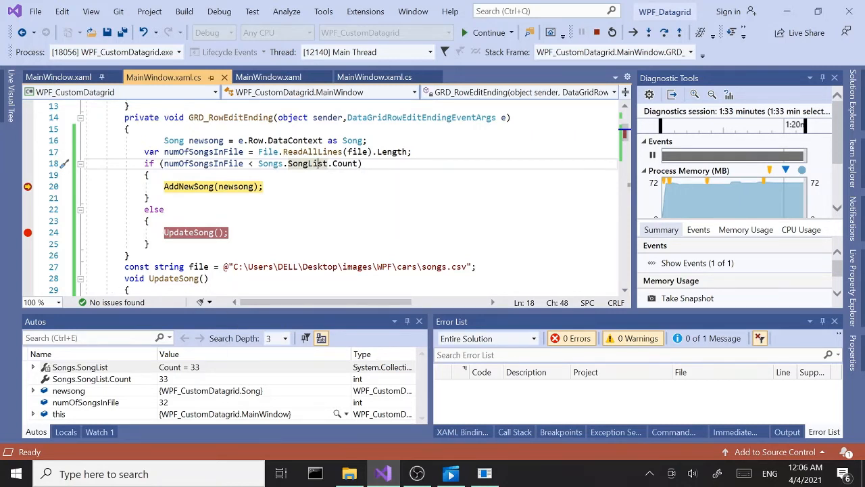
mouse_move(305, 163)
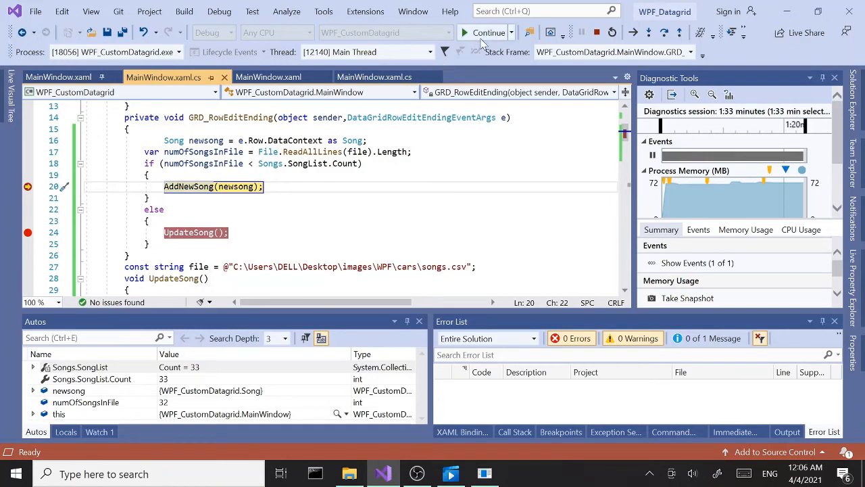
Continue execution past the AddNewSong breakpoint after confirming 33 songs versus 32 file lines.
click(488, 33)
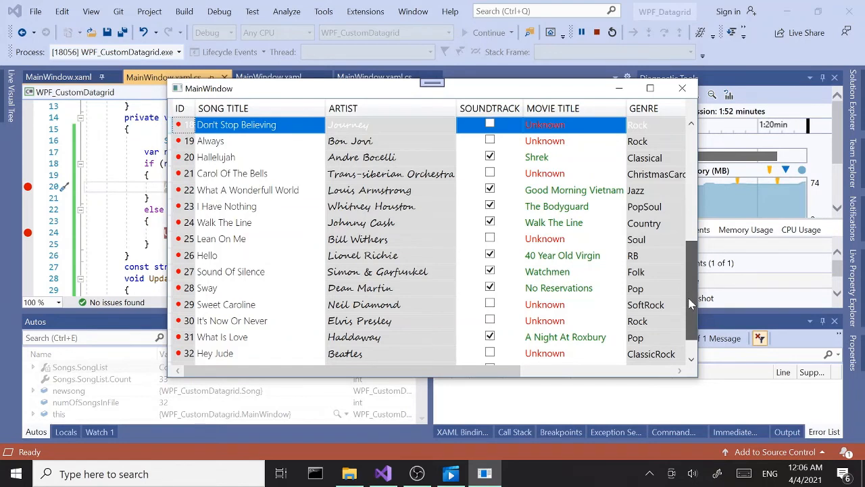
Edit row 28's title from Sway to Sway away and commit the row.
scroll(down, 3)
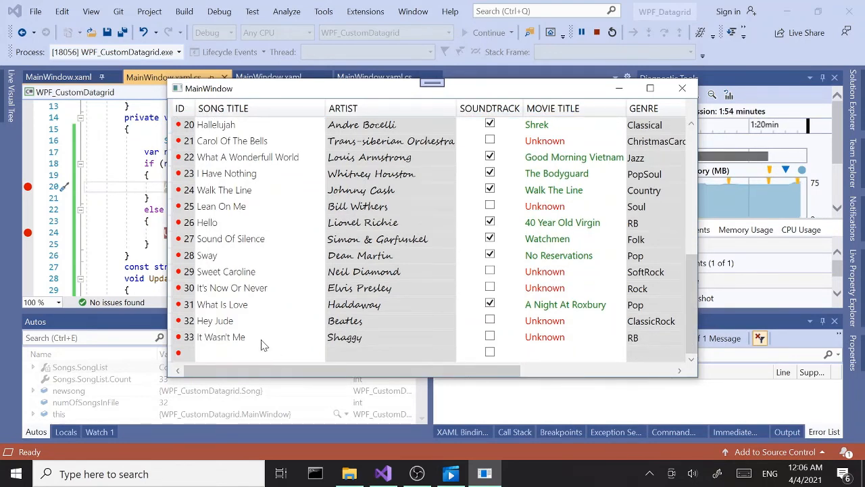
mouse_move(284, 208)
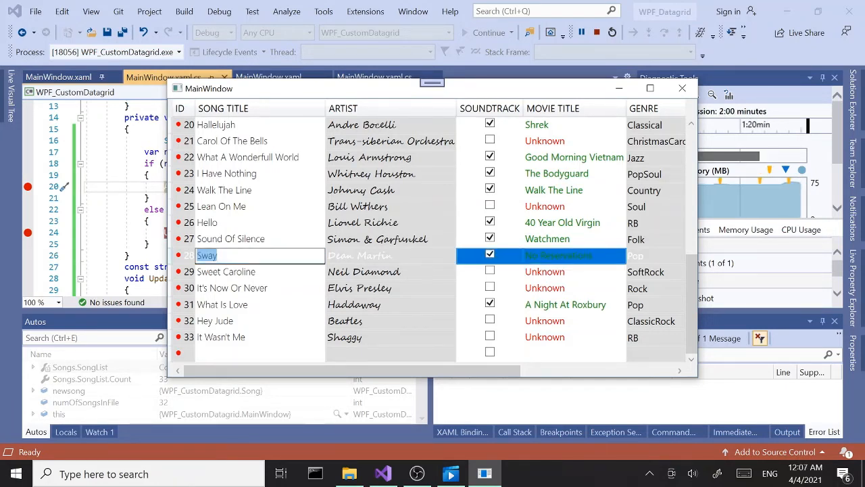
text(awa)
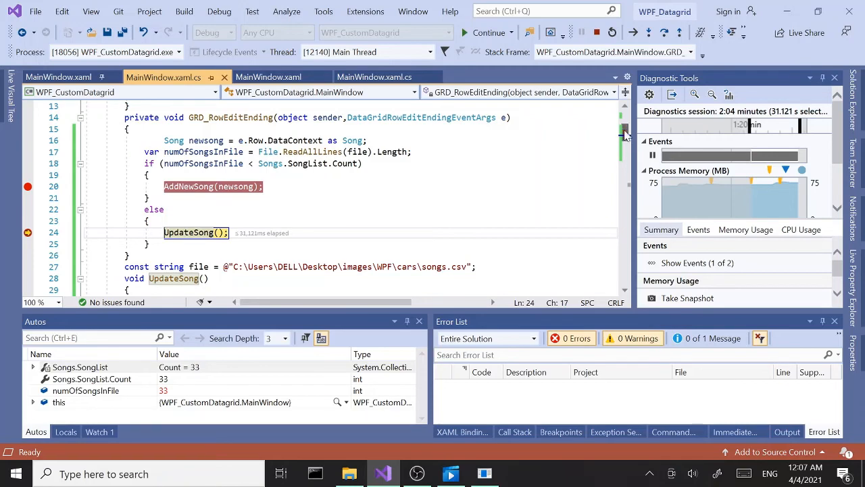
Review the UpdateSong method and continue execution so the CSV gets rewritten.
scroll(down, 3)
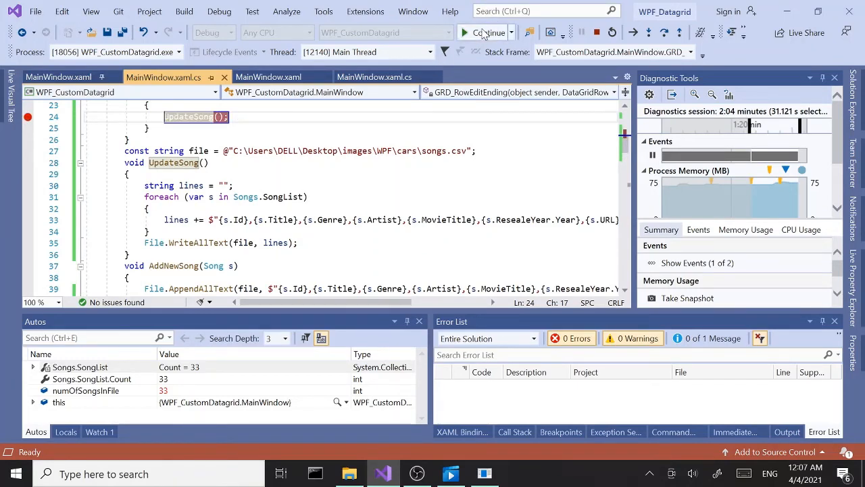
click(484, 32)
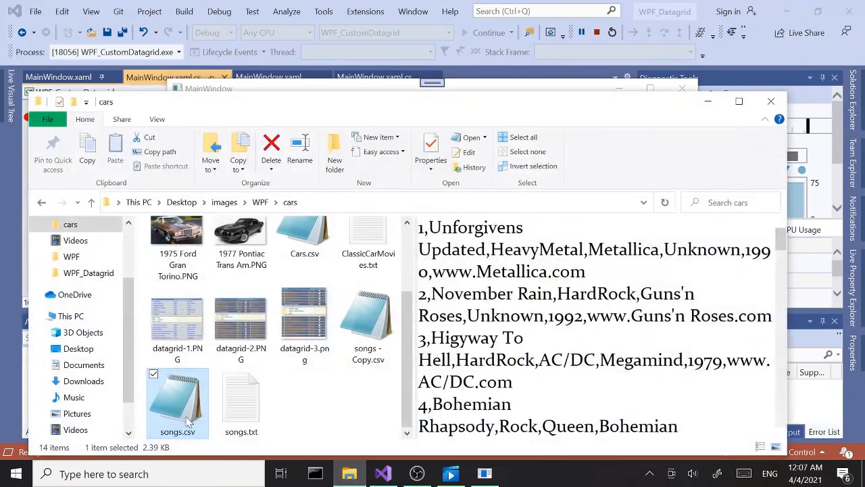
View songs.csv in Notepad, confirm Sway away at 28 and It Wasn't Me at 33, then close it.
double_click(177, 395)
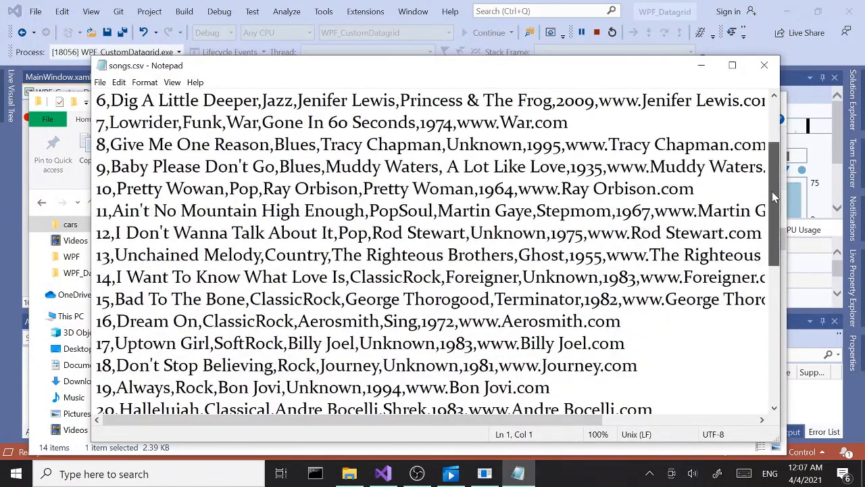
scroll(down, 3)
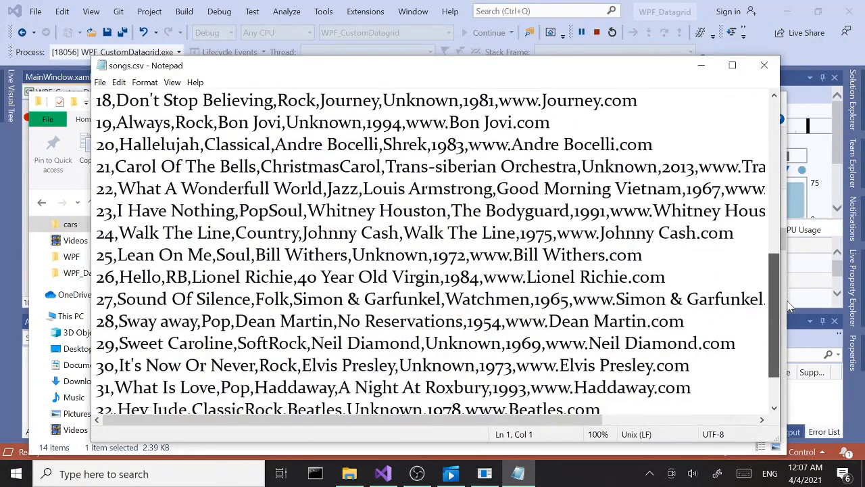
scroll(down, 3)
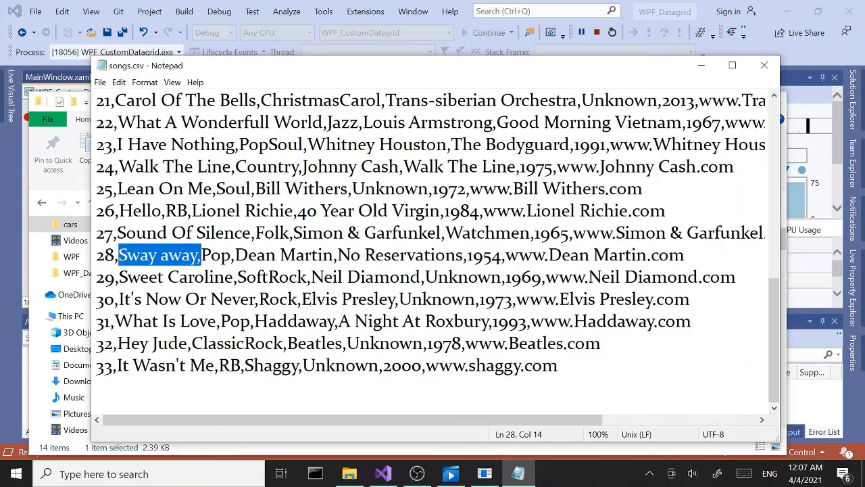
mouse_move(765, 65)
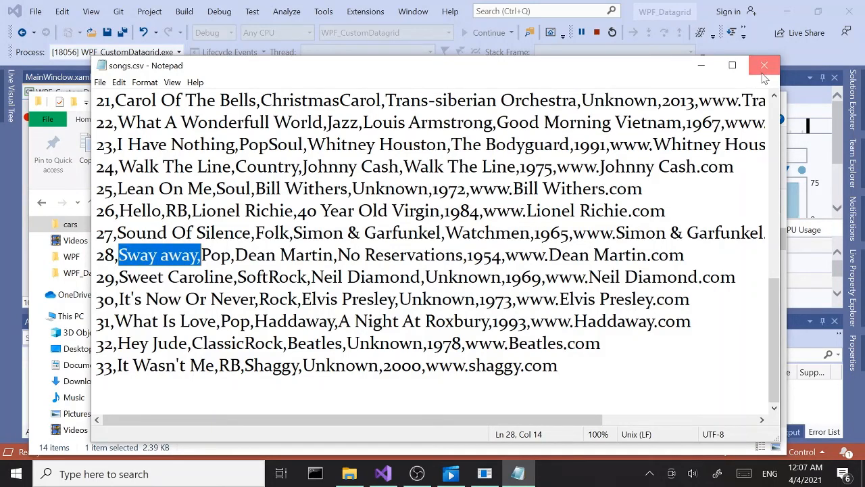
click(765, 65)
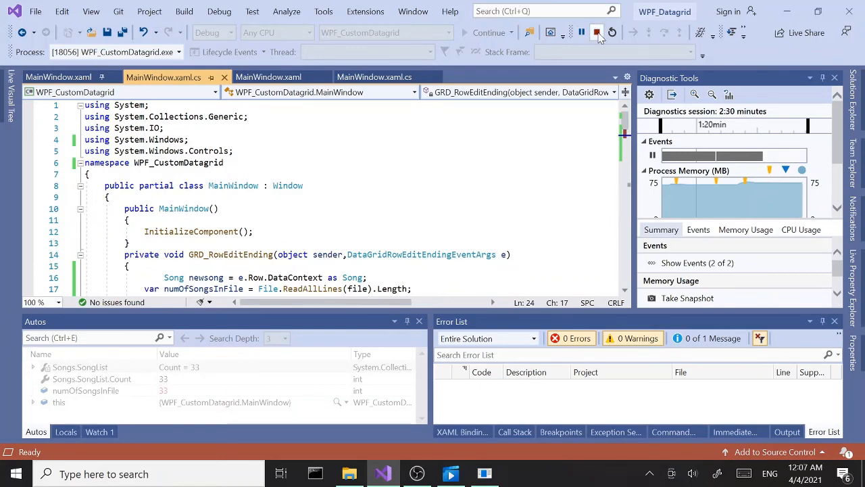
mouse_move(596, 33)
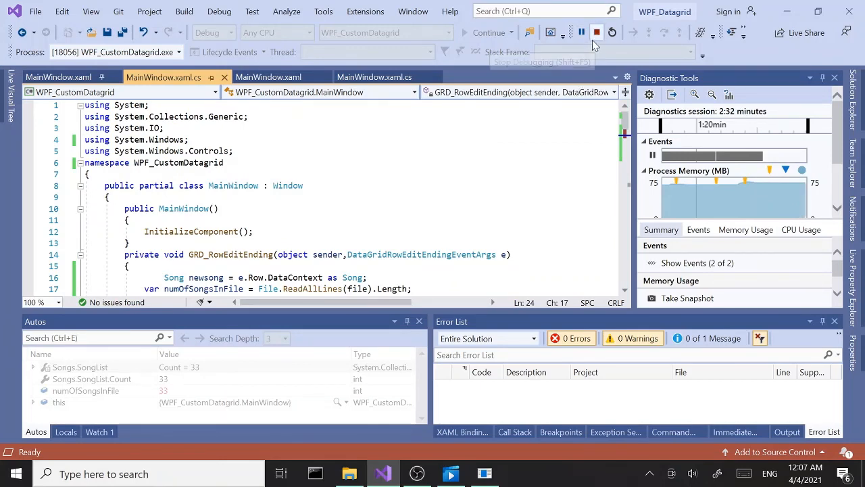
Stop the debugging session and return to the MainWindow.xaml.cs editor.
click(596, 33)
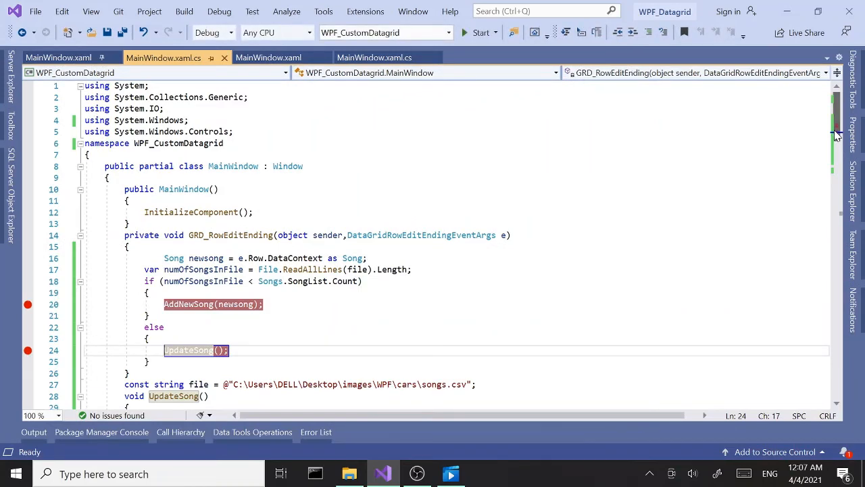
scroll(down, 3)
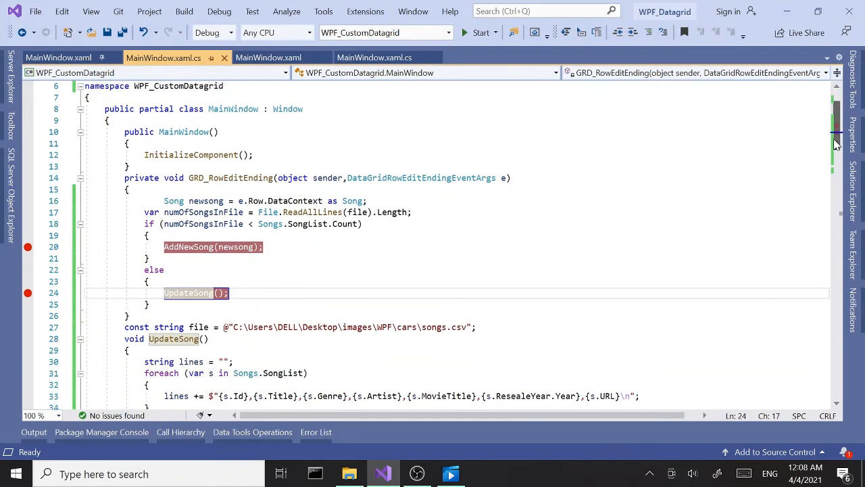